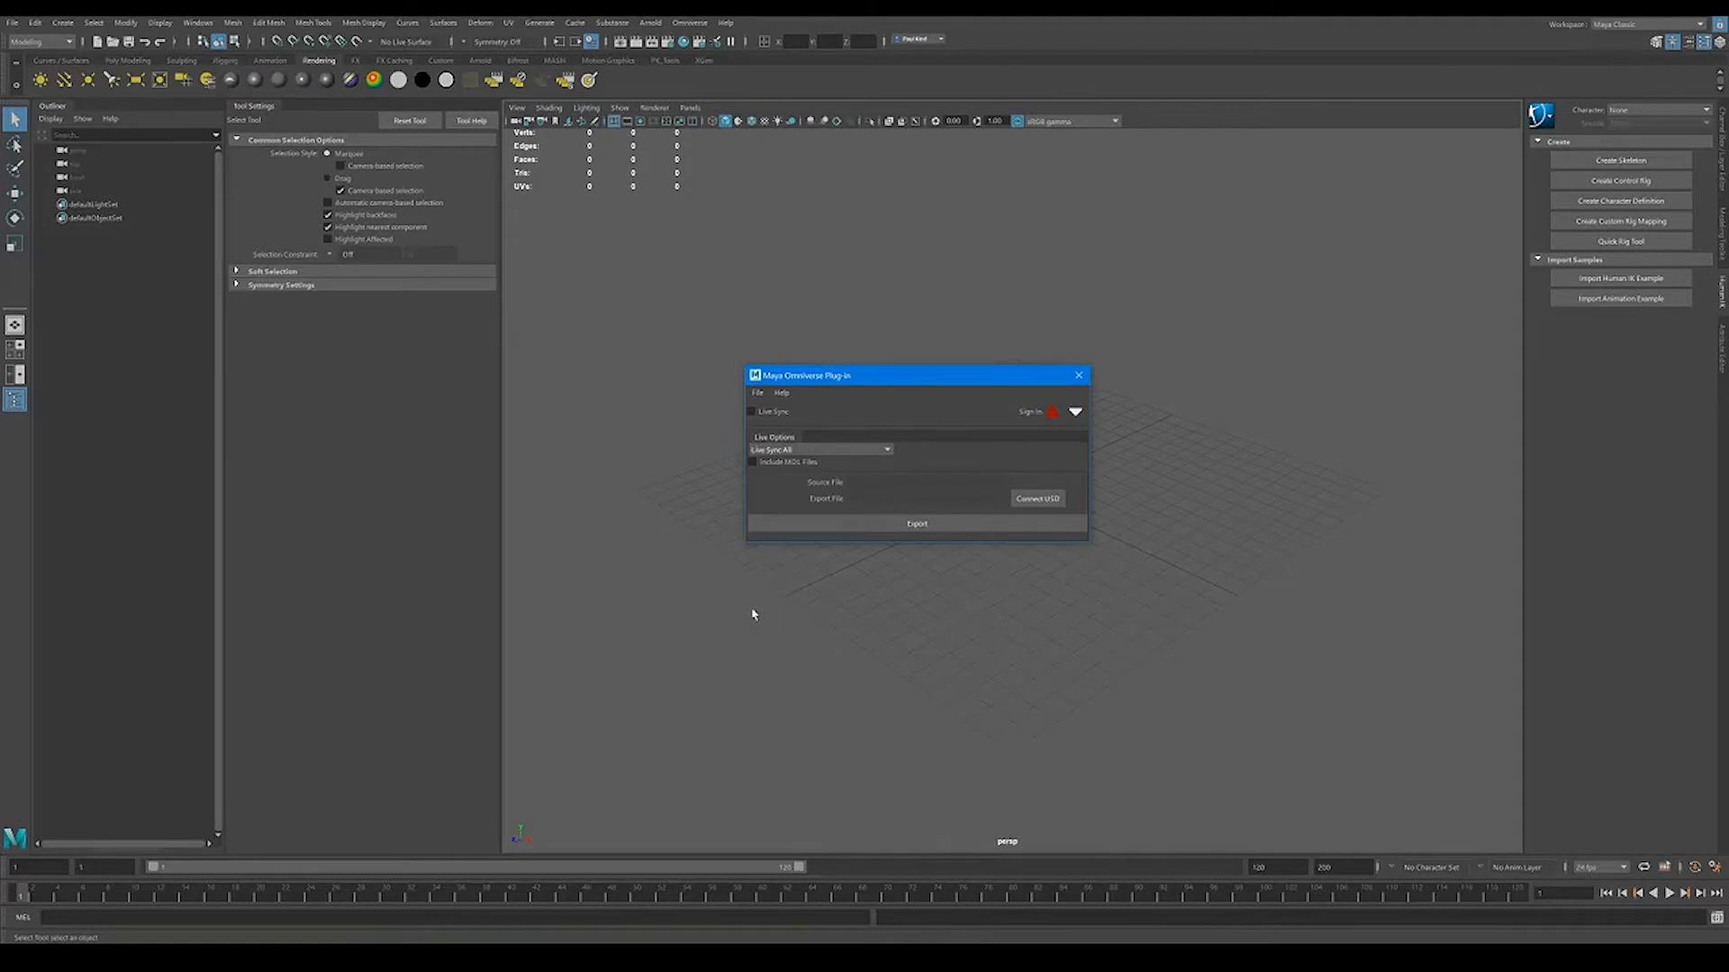
mouse_move(763, 613)
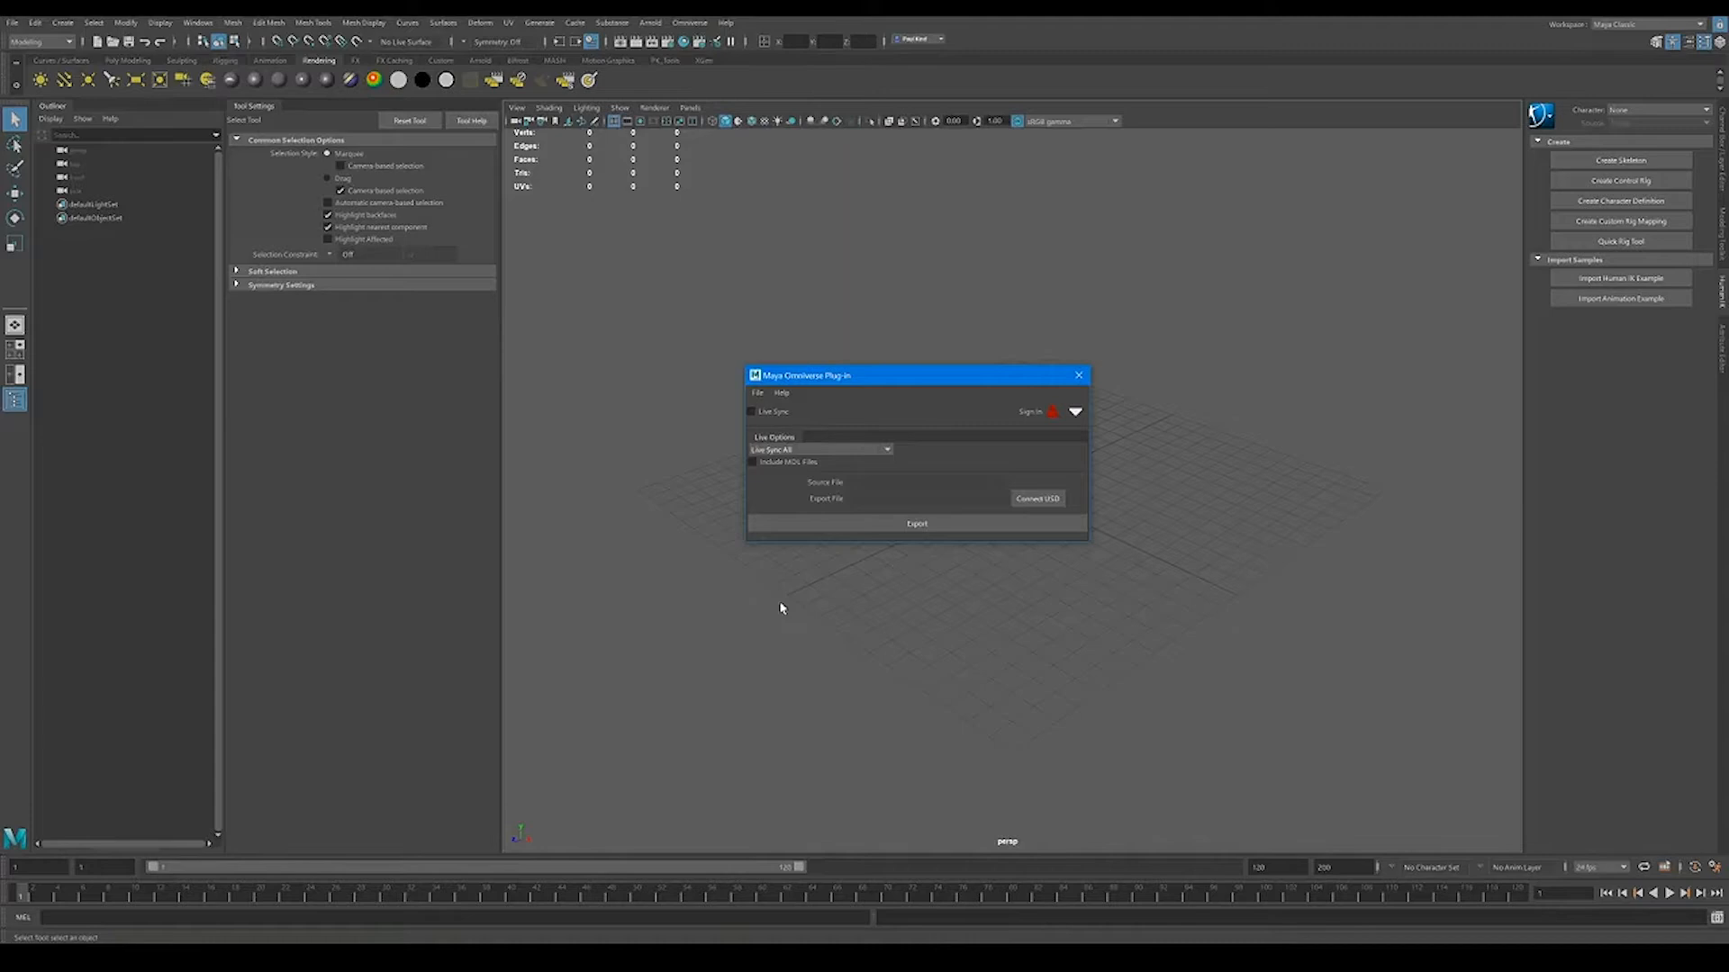
mouse_move(753, 618)
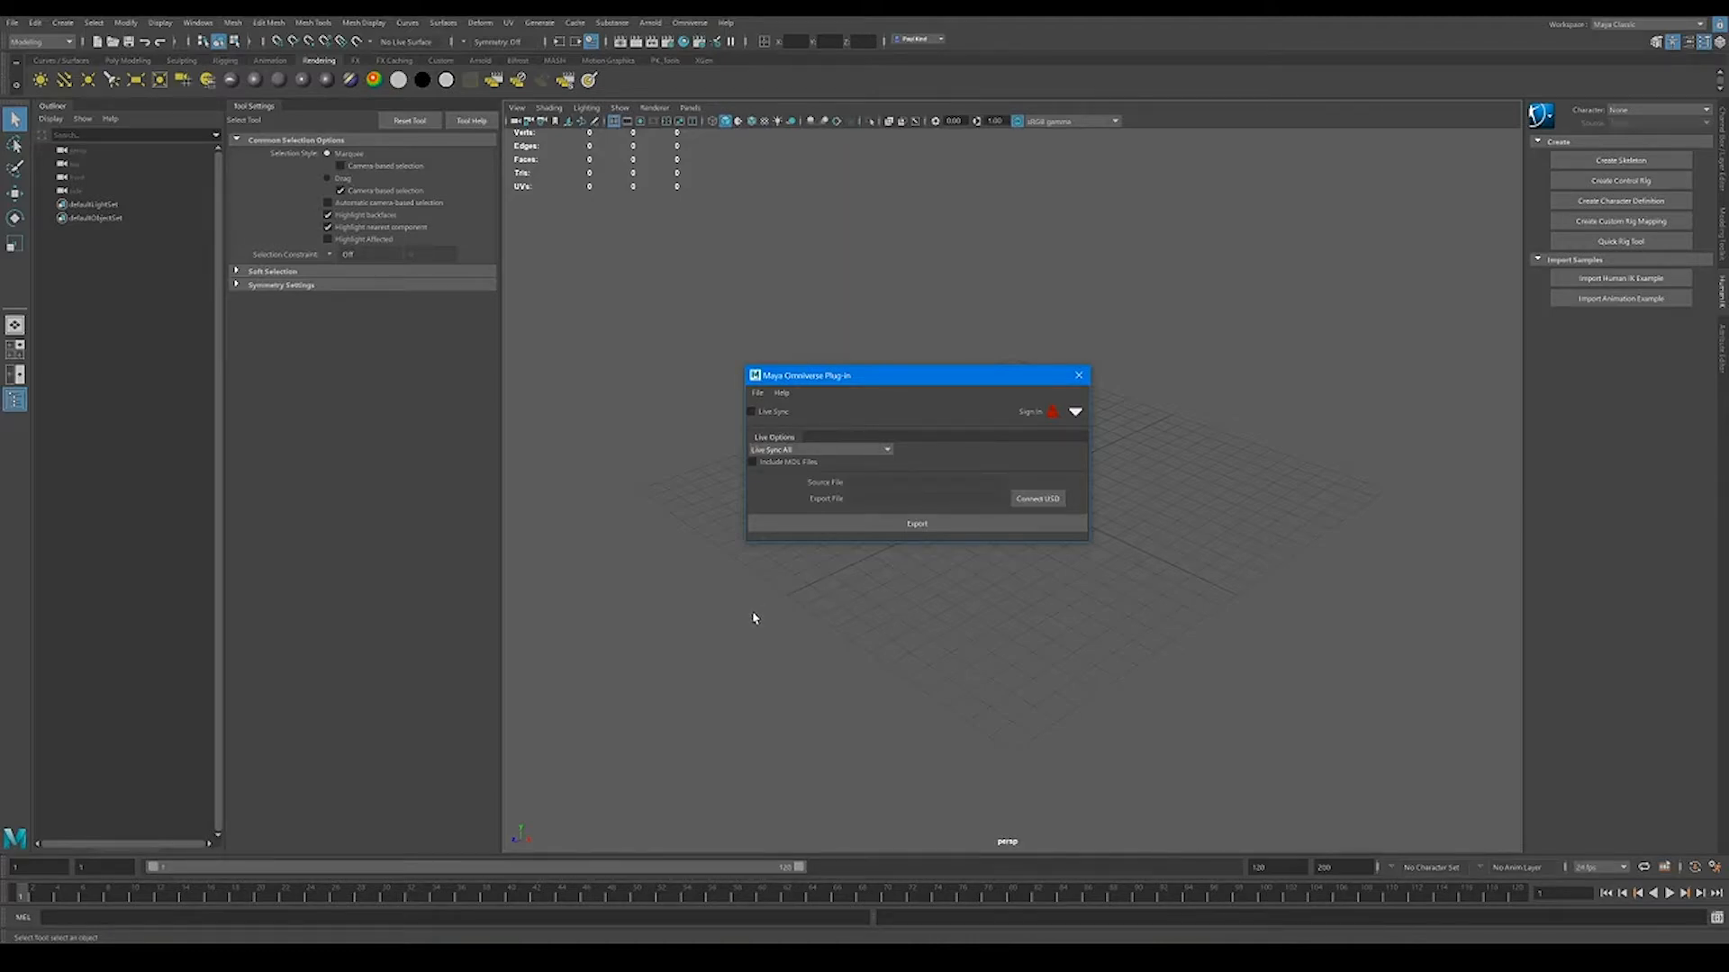
mouse_move(751, 622)
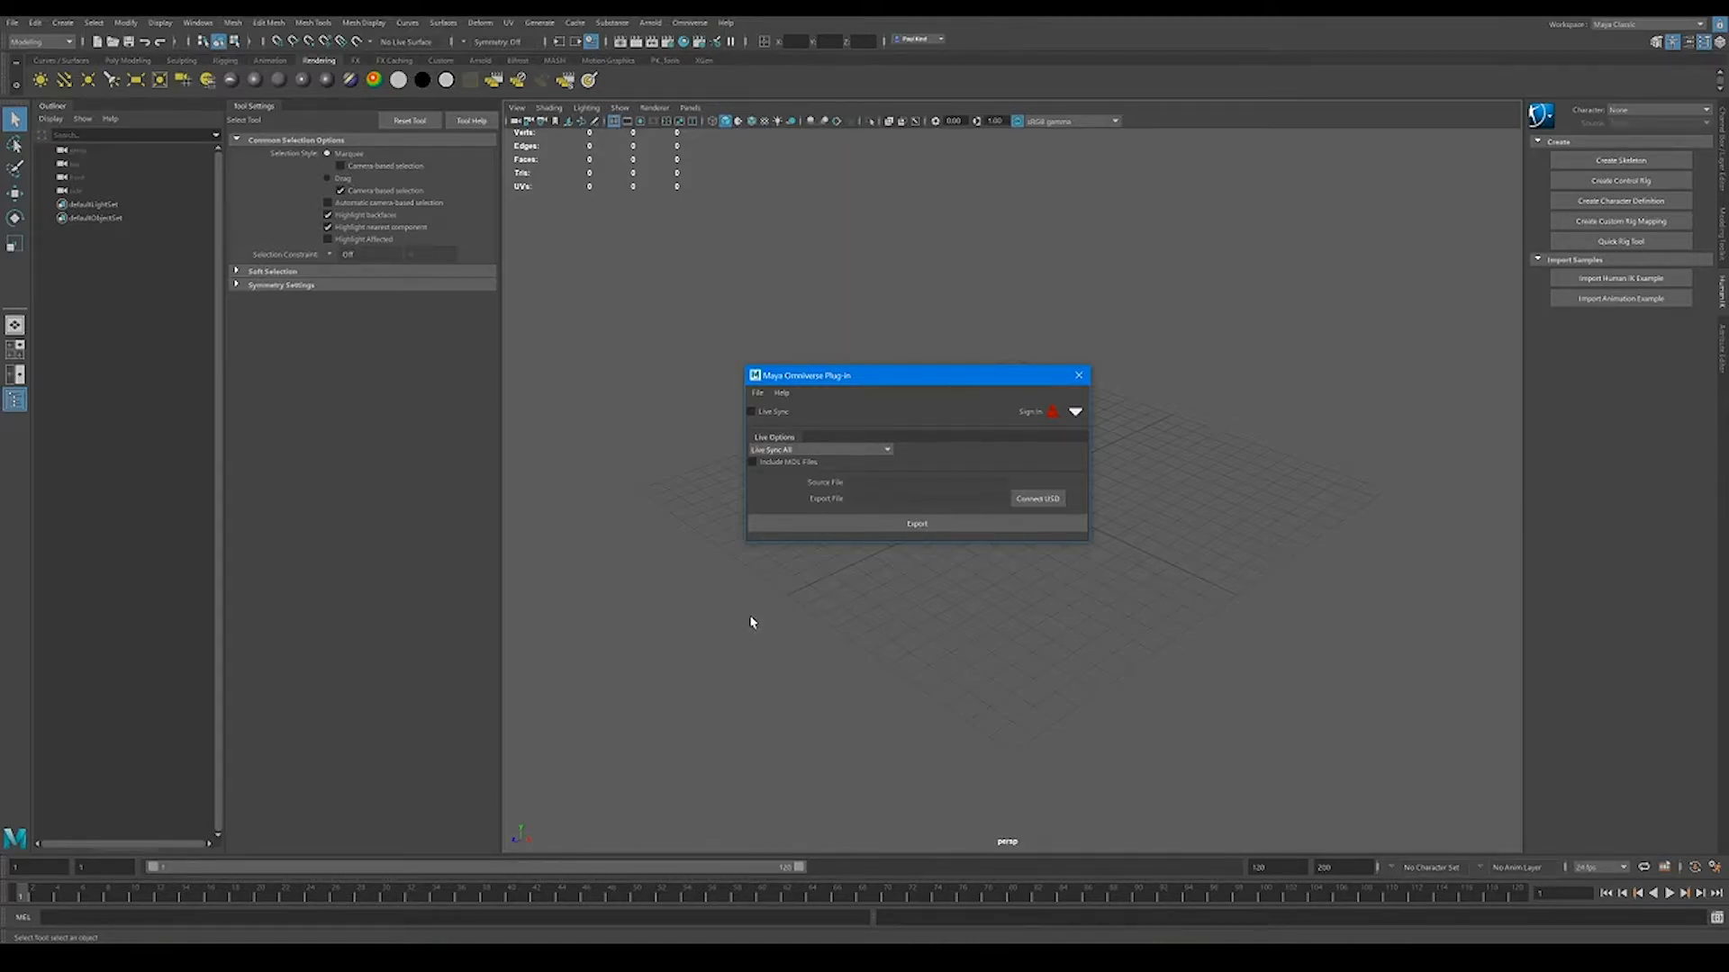
mouse_move(745, 620)
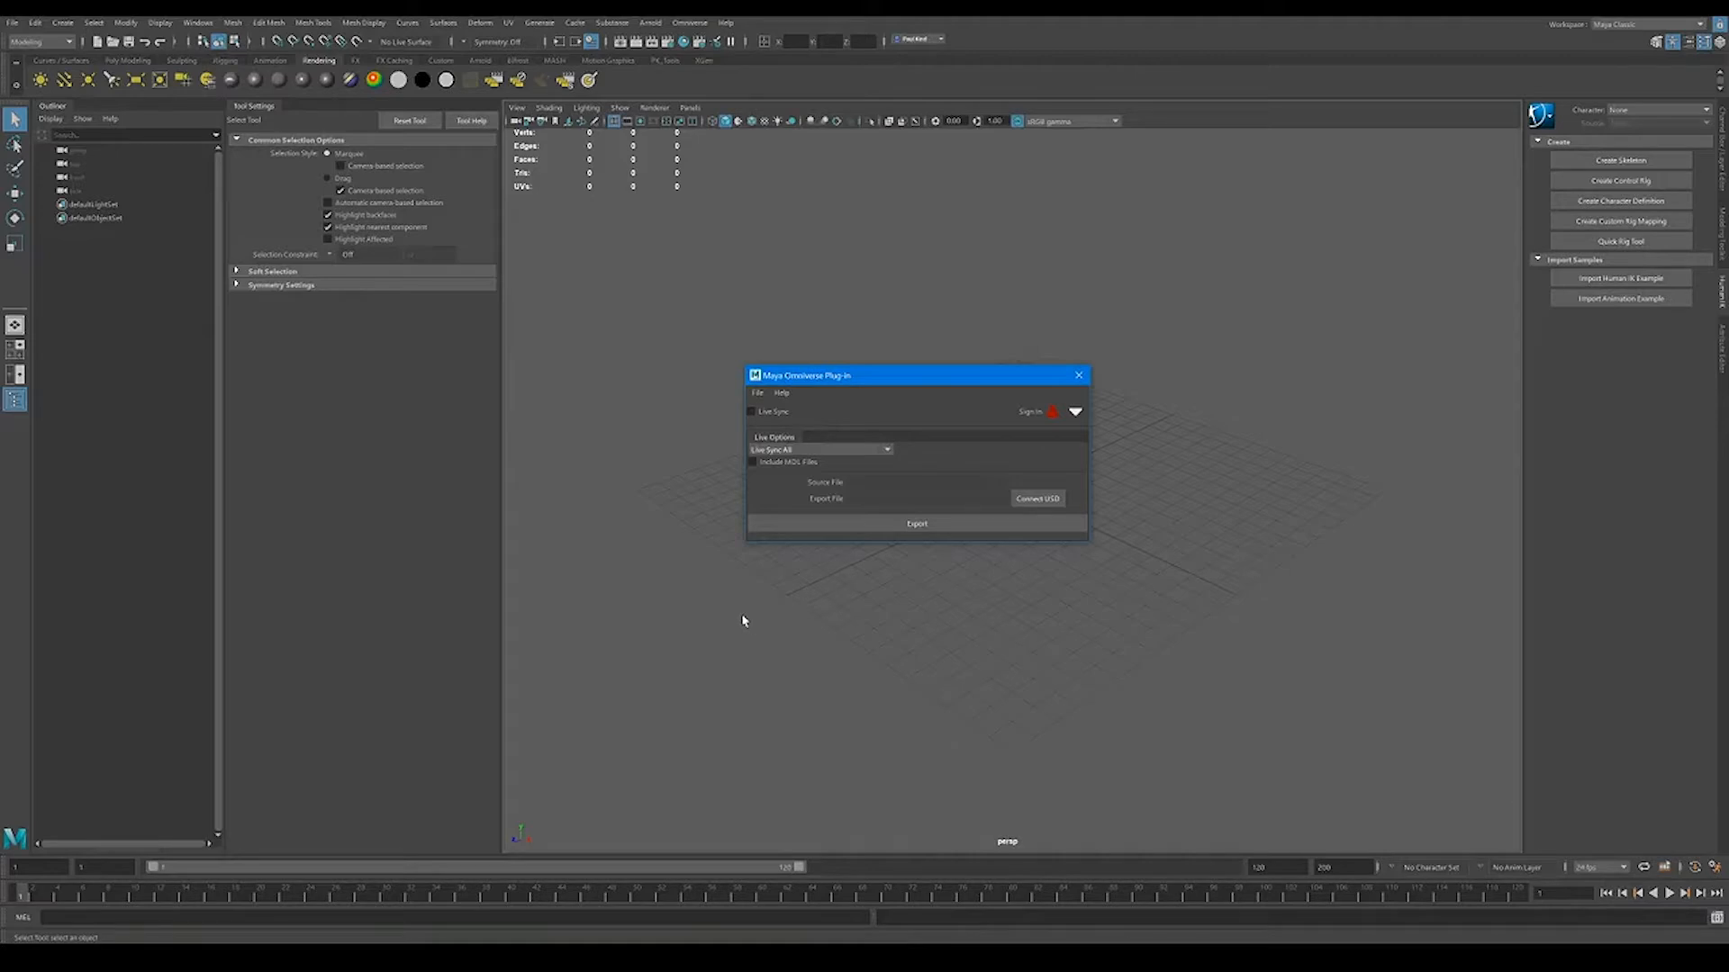
mouse_move(647, 613)
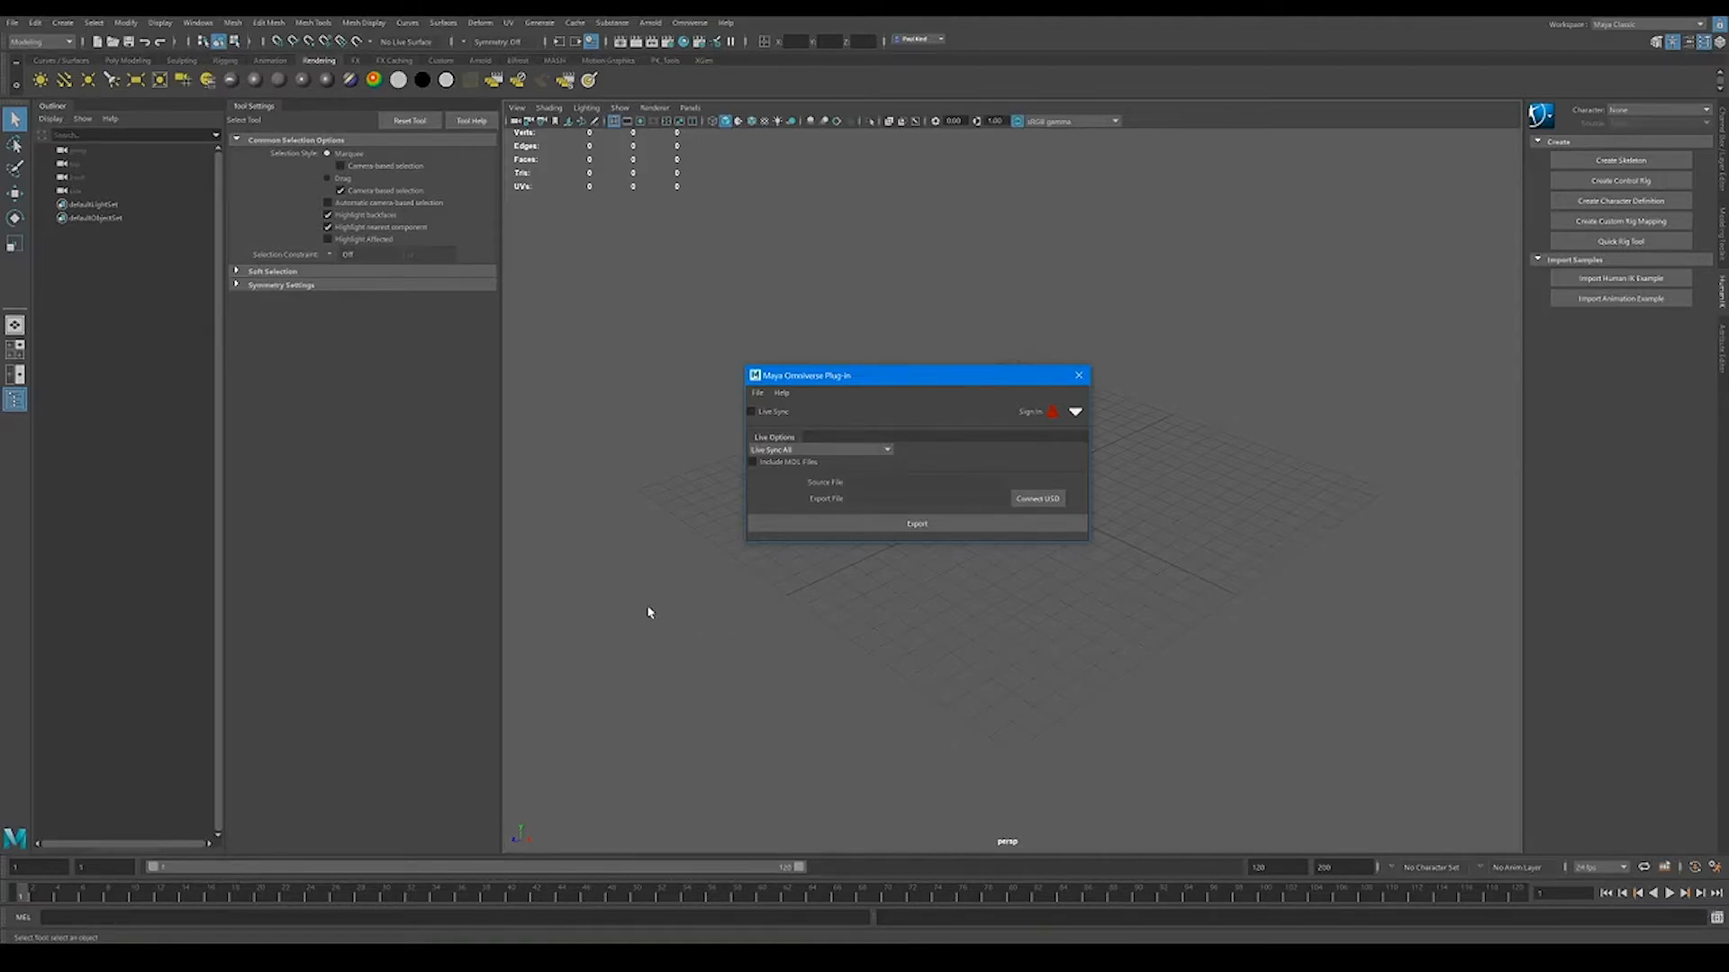
mouse_move(723, 568)
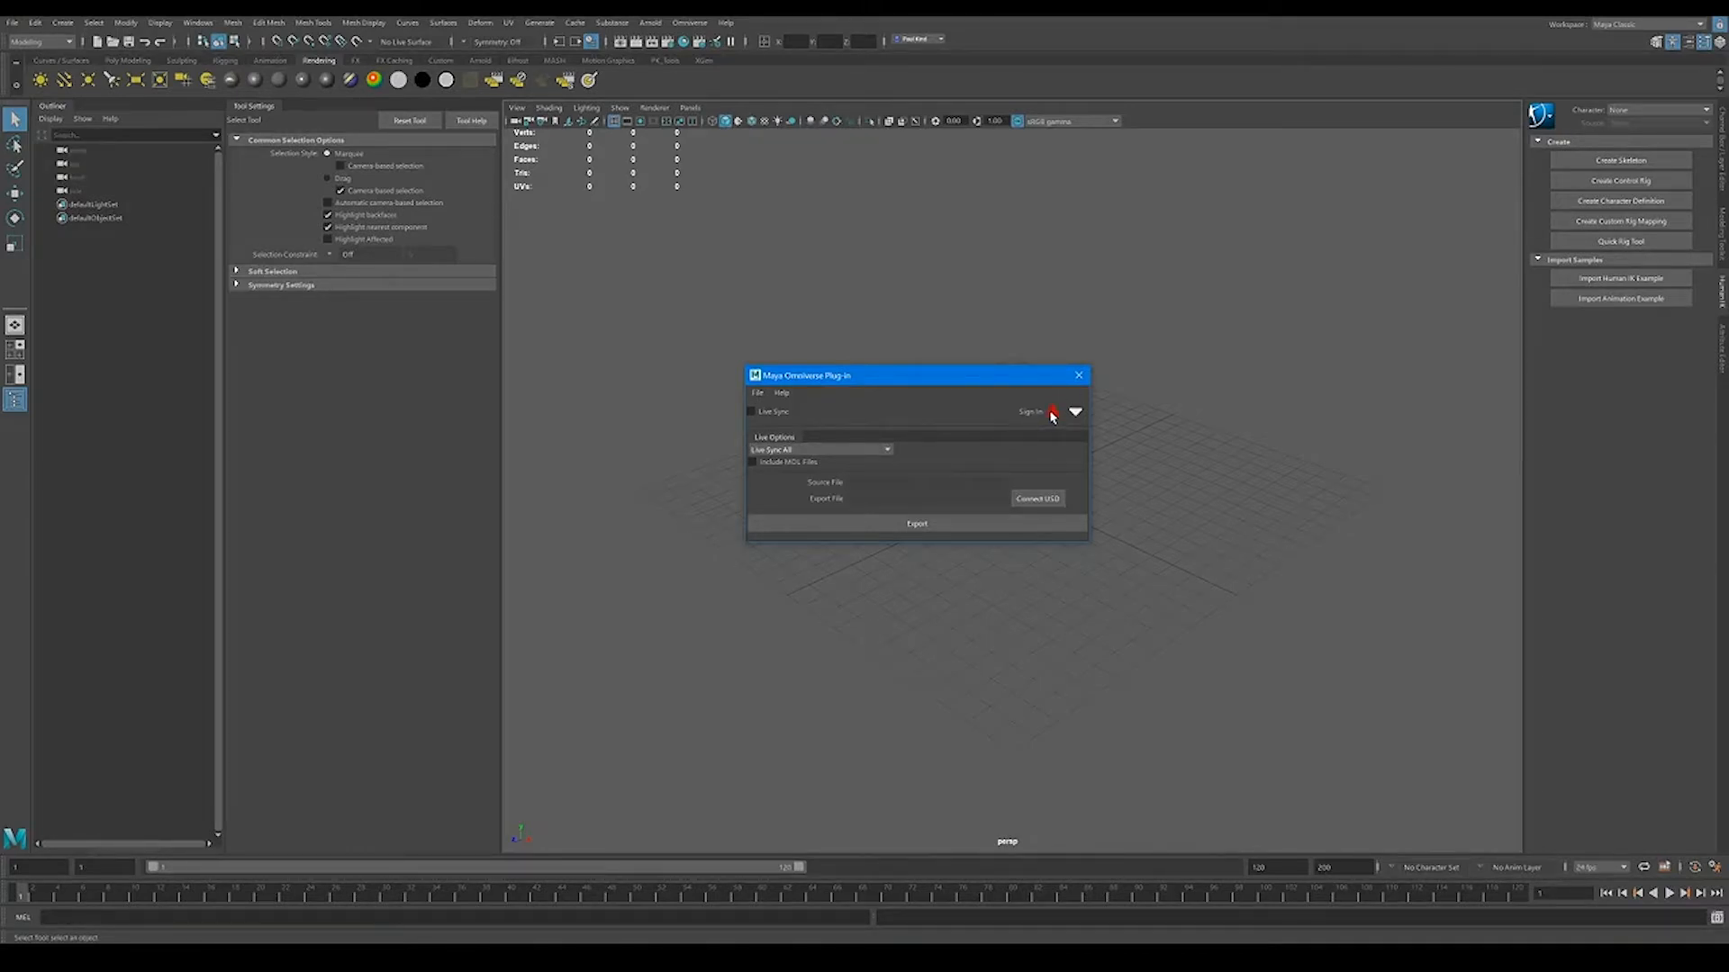
Sign in to the Omniverse server from the Maya plug-in window
click(1031, 412)
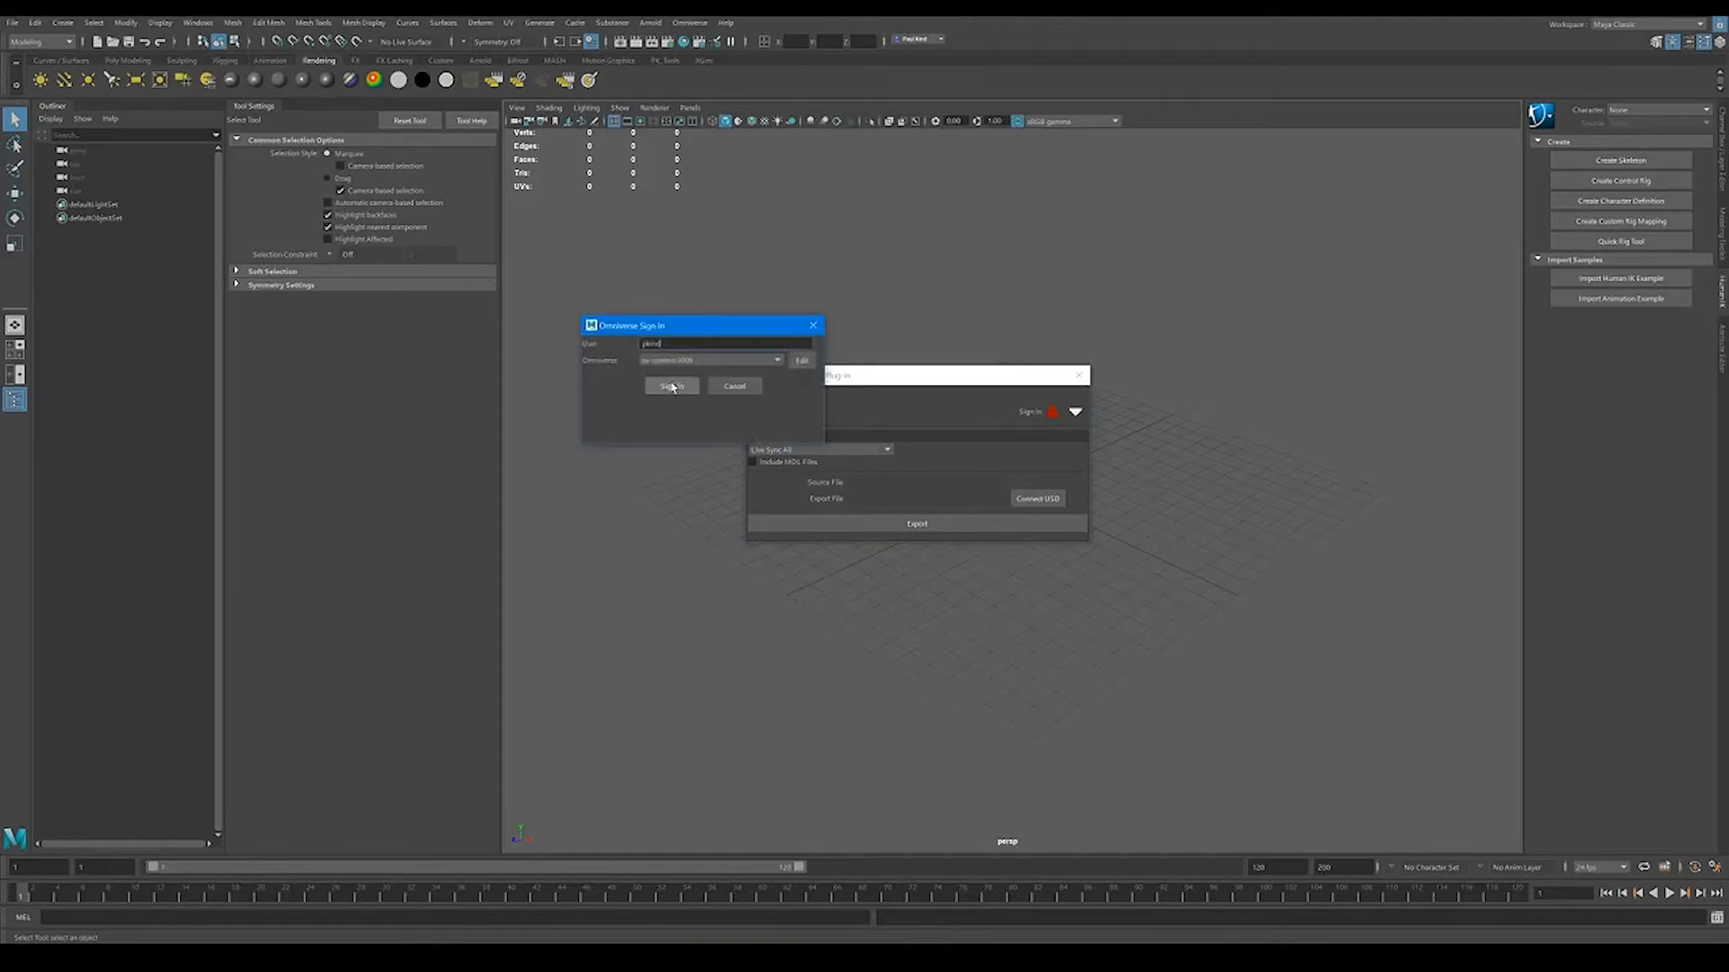
click(672, 386)
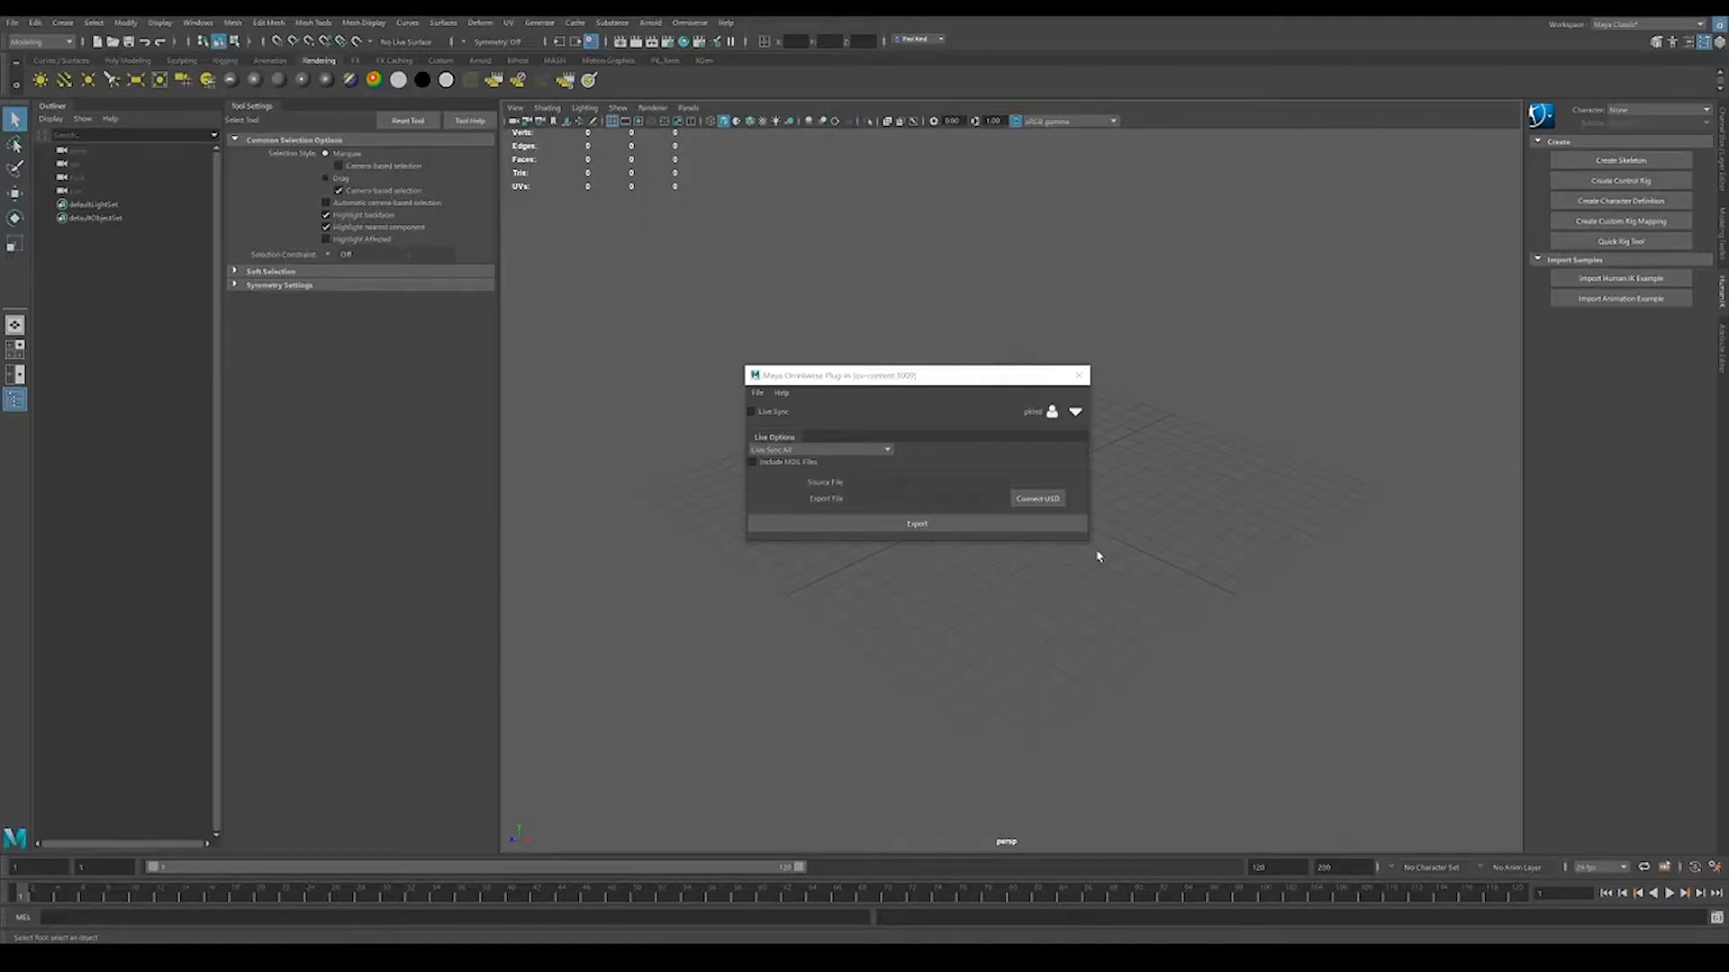
mouse_move(696, 76)
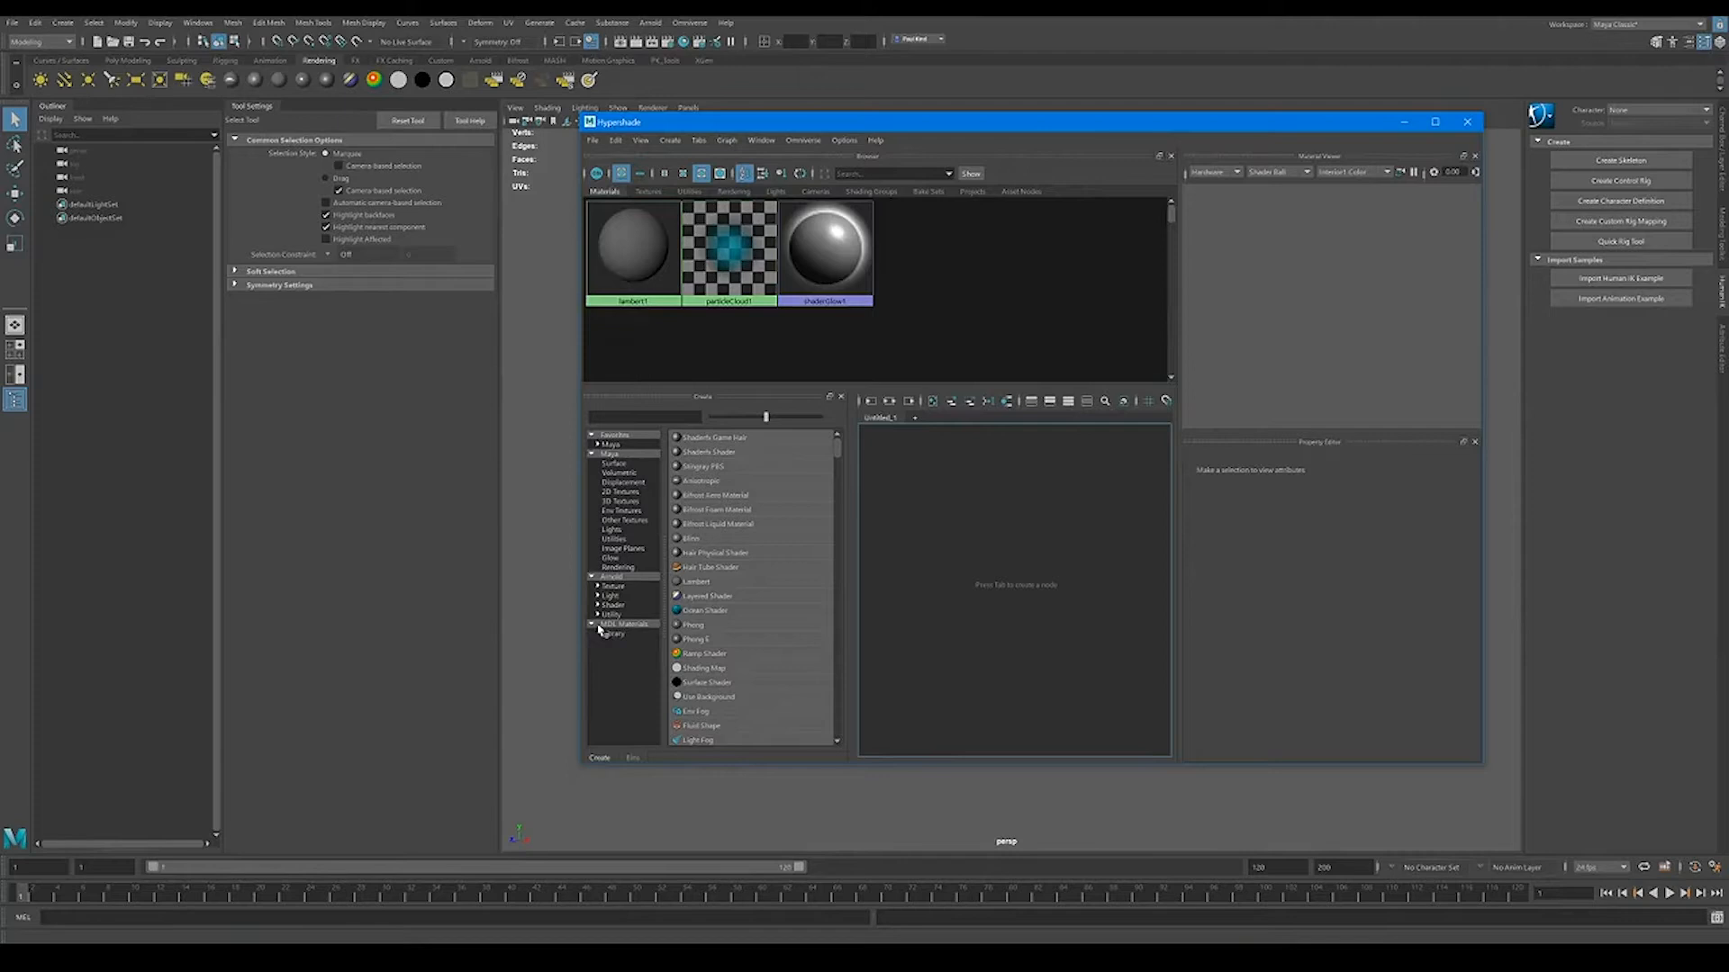
List the MDL Materials library with OmniGlass, OmniPBR and OmniPBR_Opacity in Hypershade
click(613, 634)
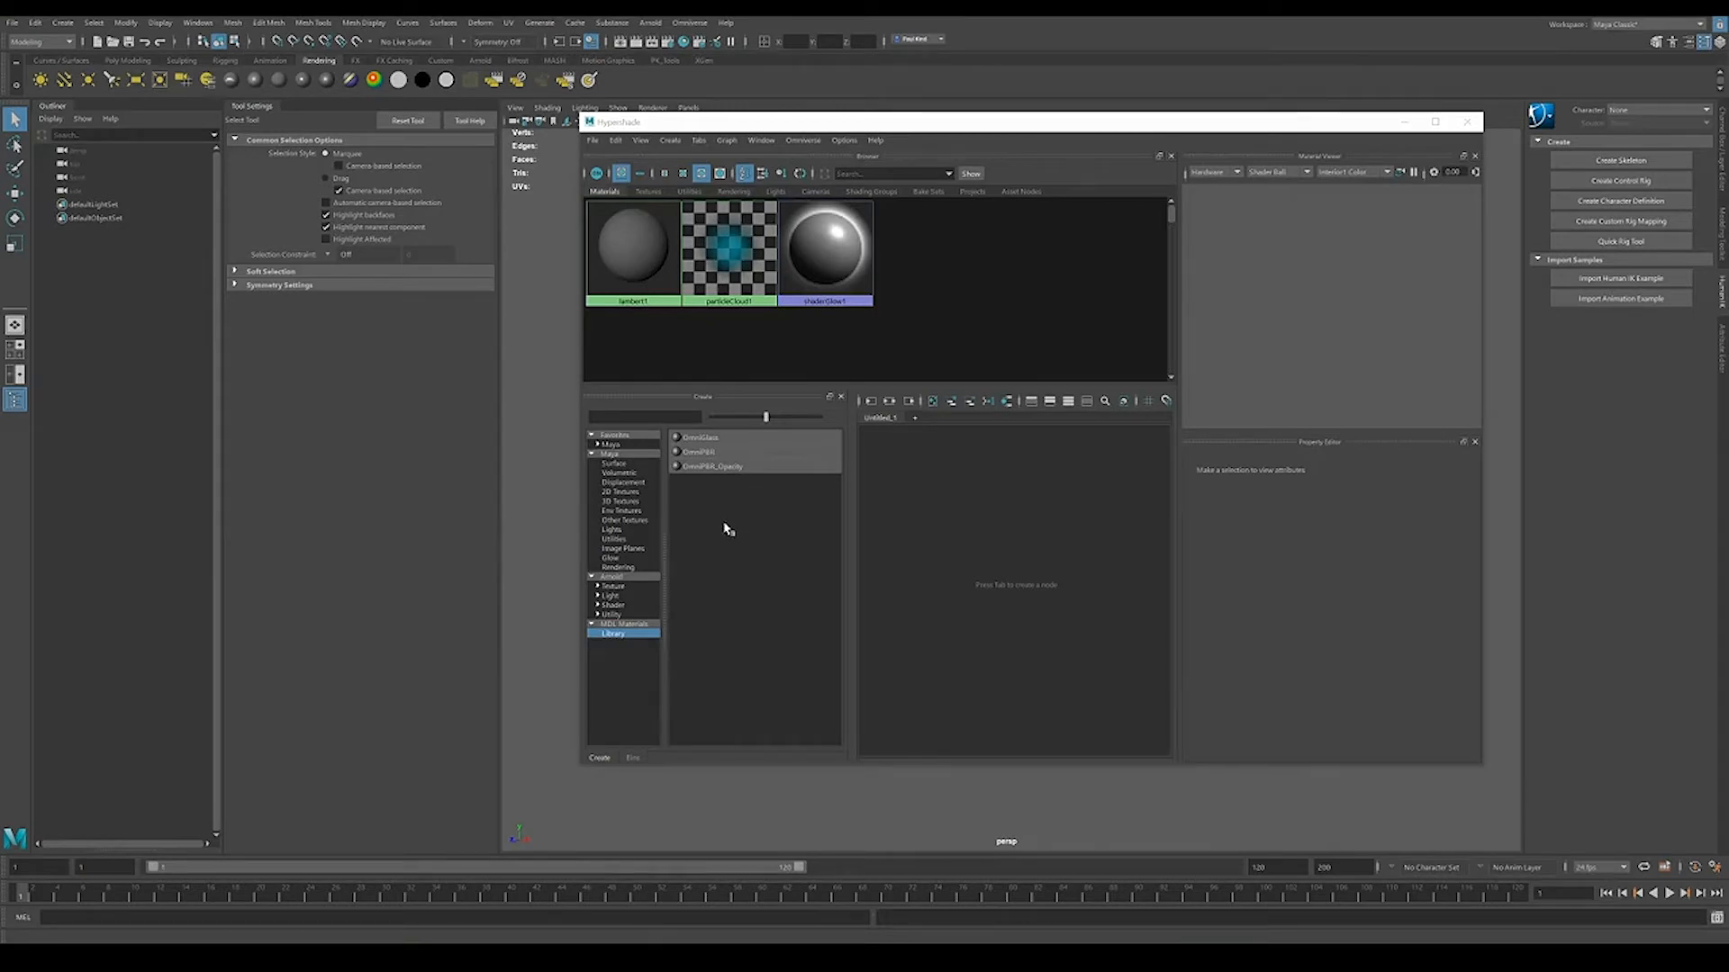
mouse_move(737, 527)
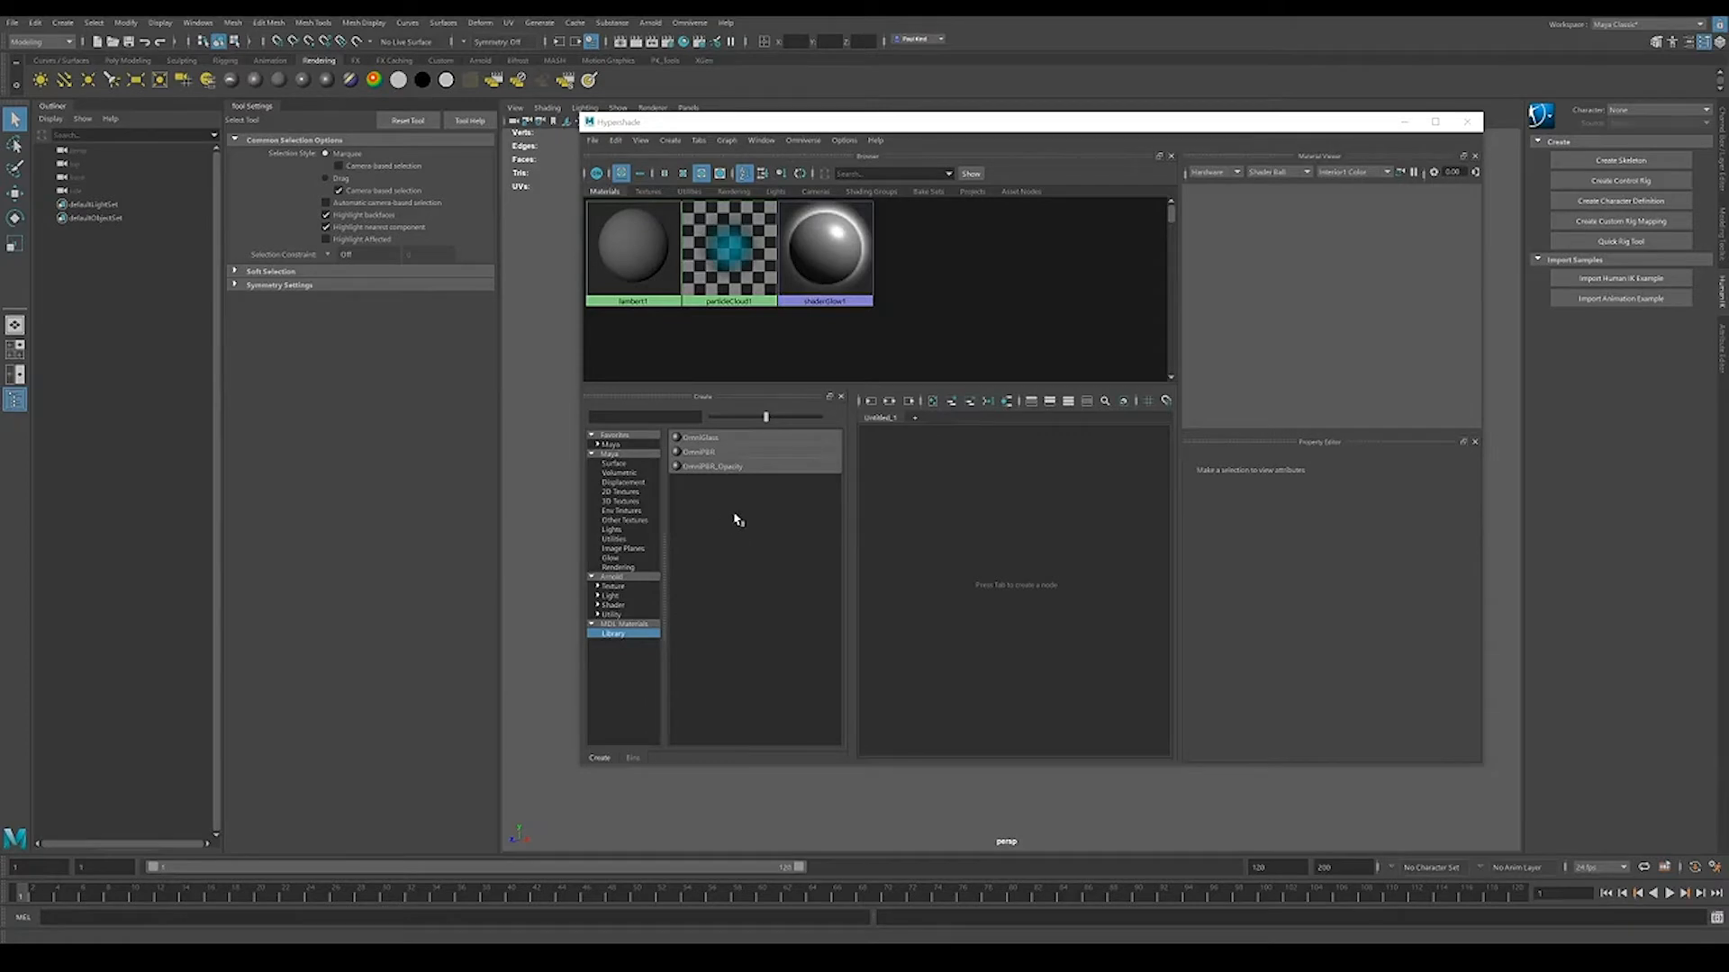
mouse_move(725, 501)
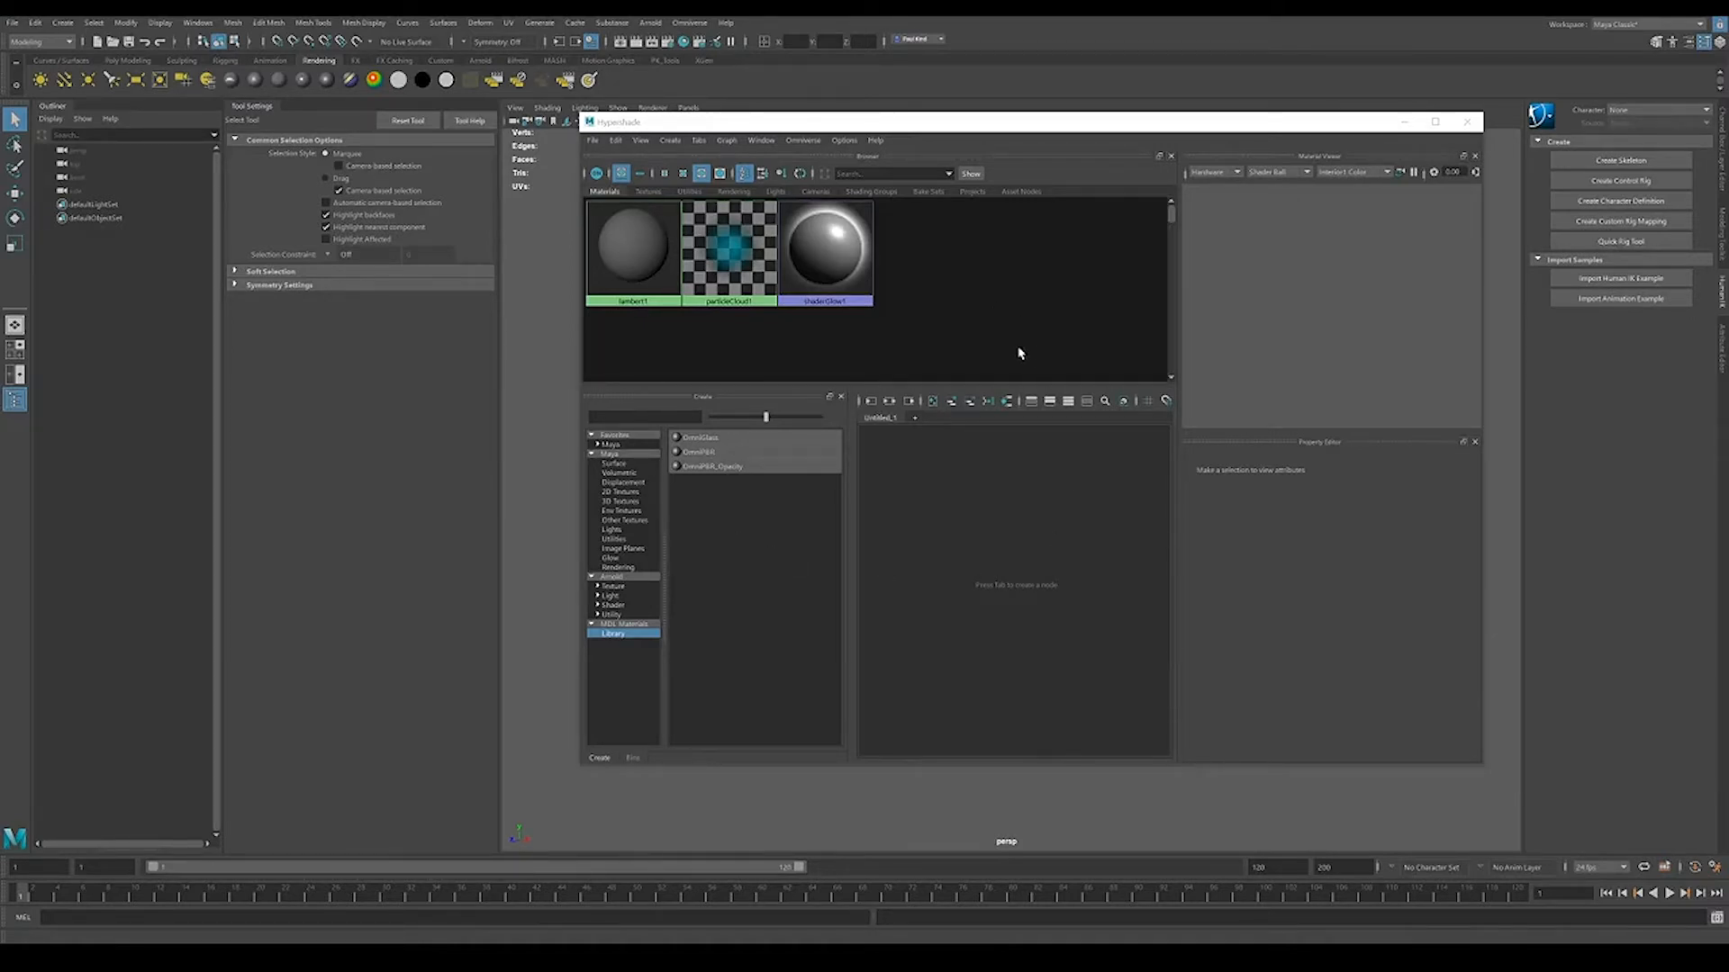
Open Omniverse Settings and start adding a Material Template Search Path
click(689, 22)
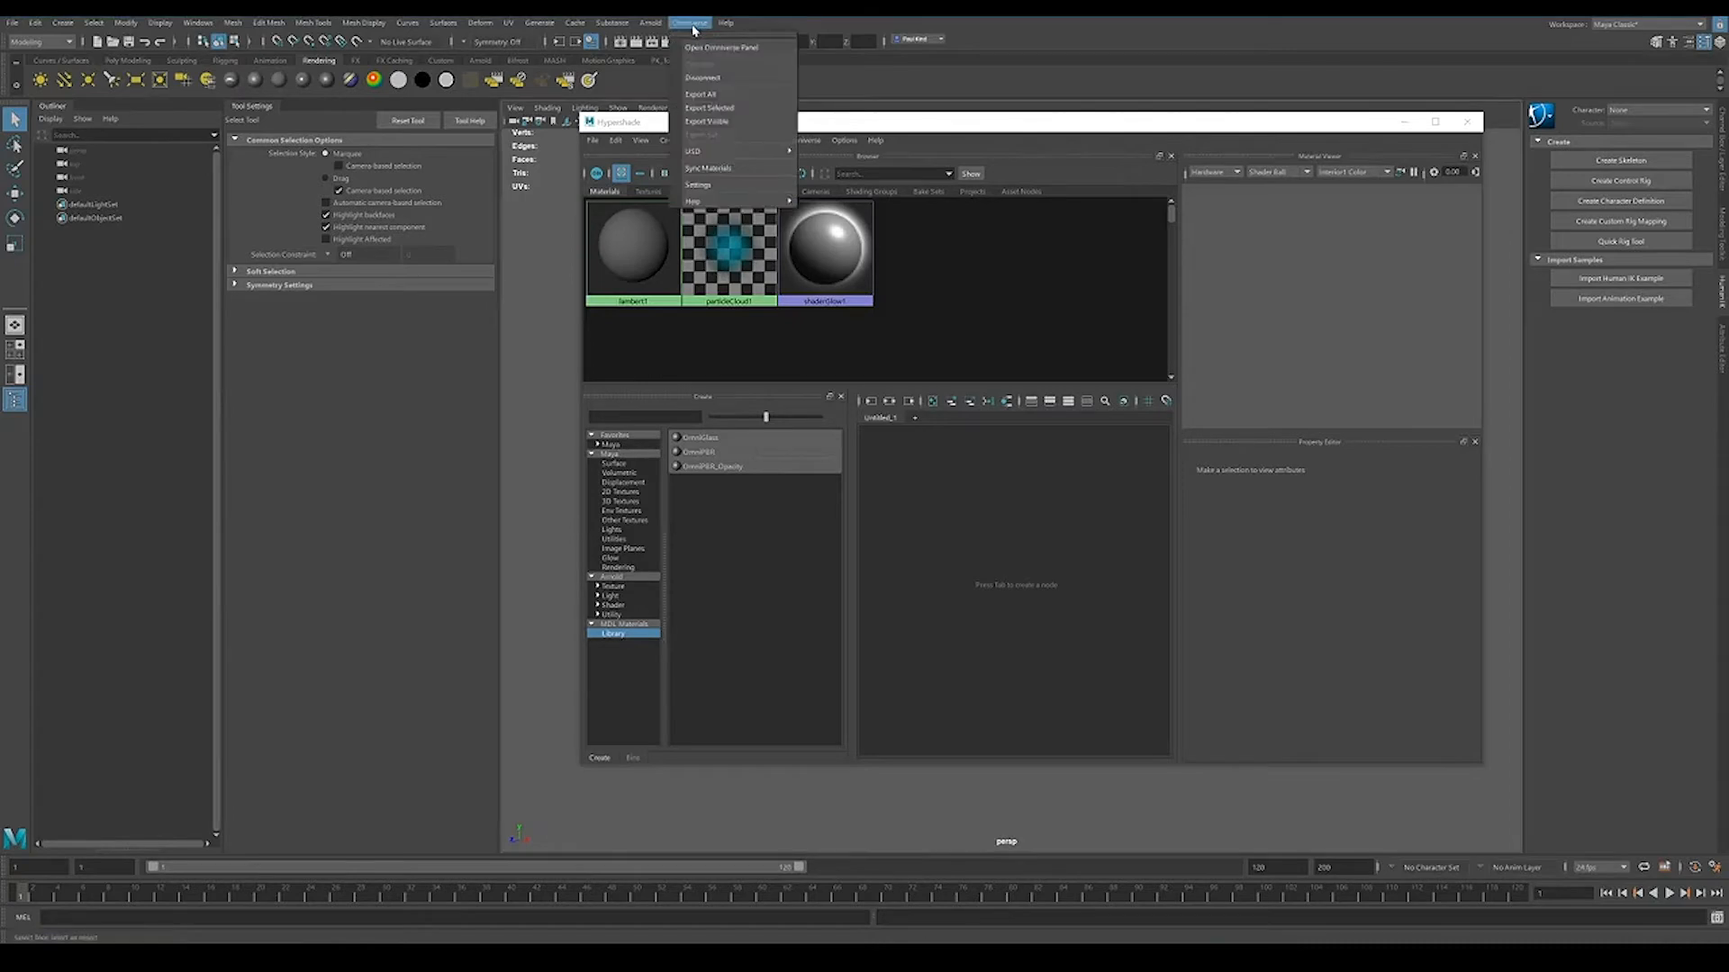
click(698, 183)
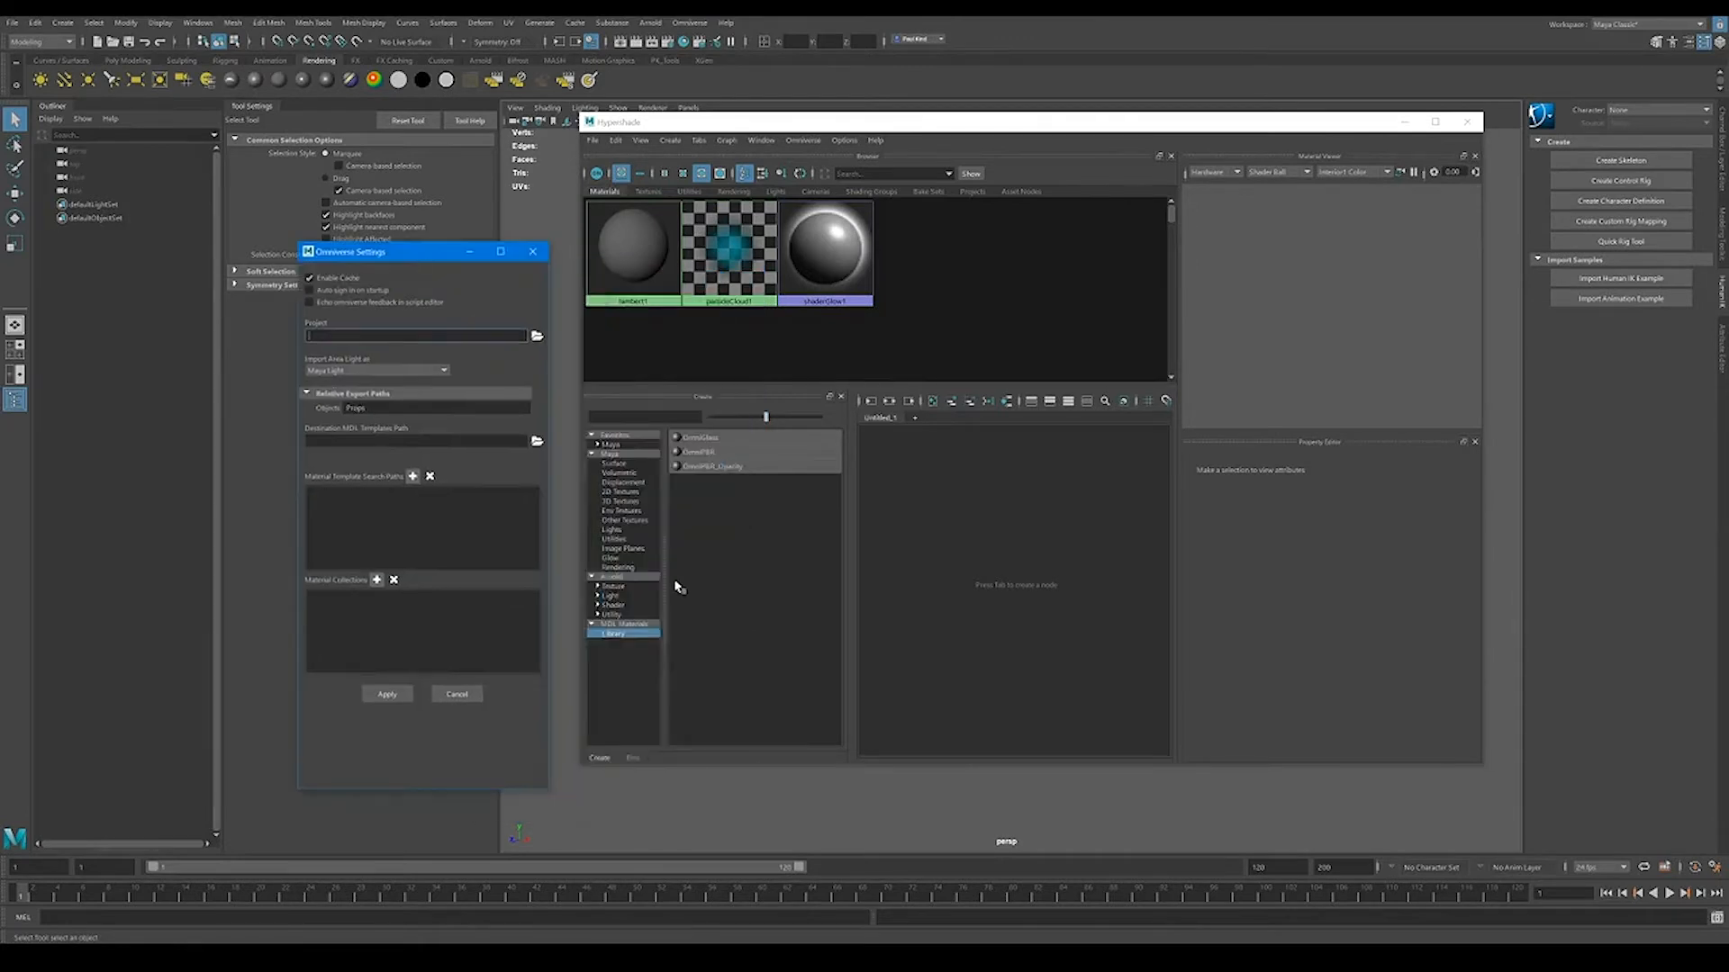
mouse_move(621, 659)
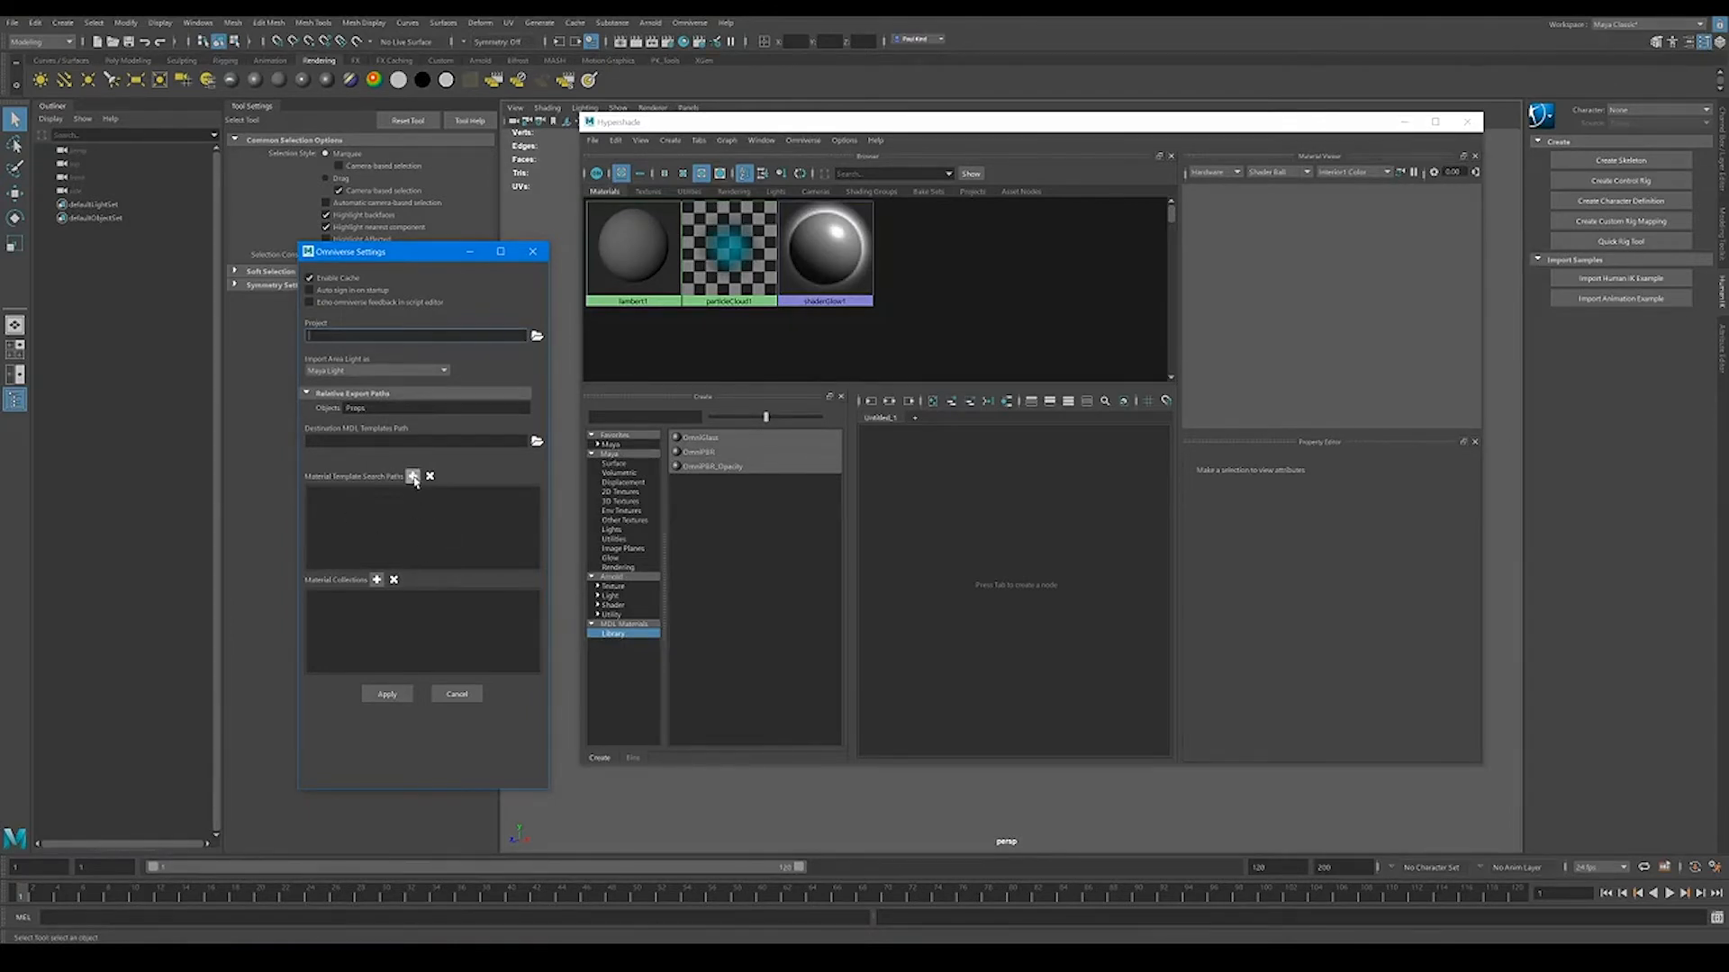
click(413, 476)
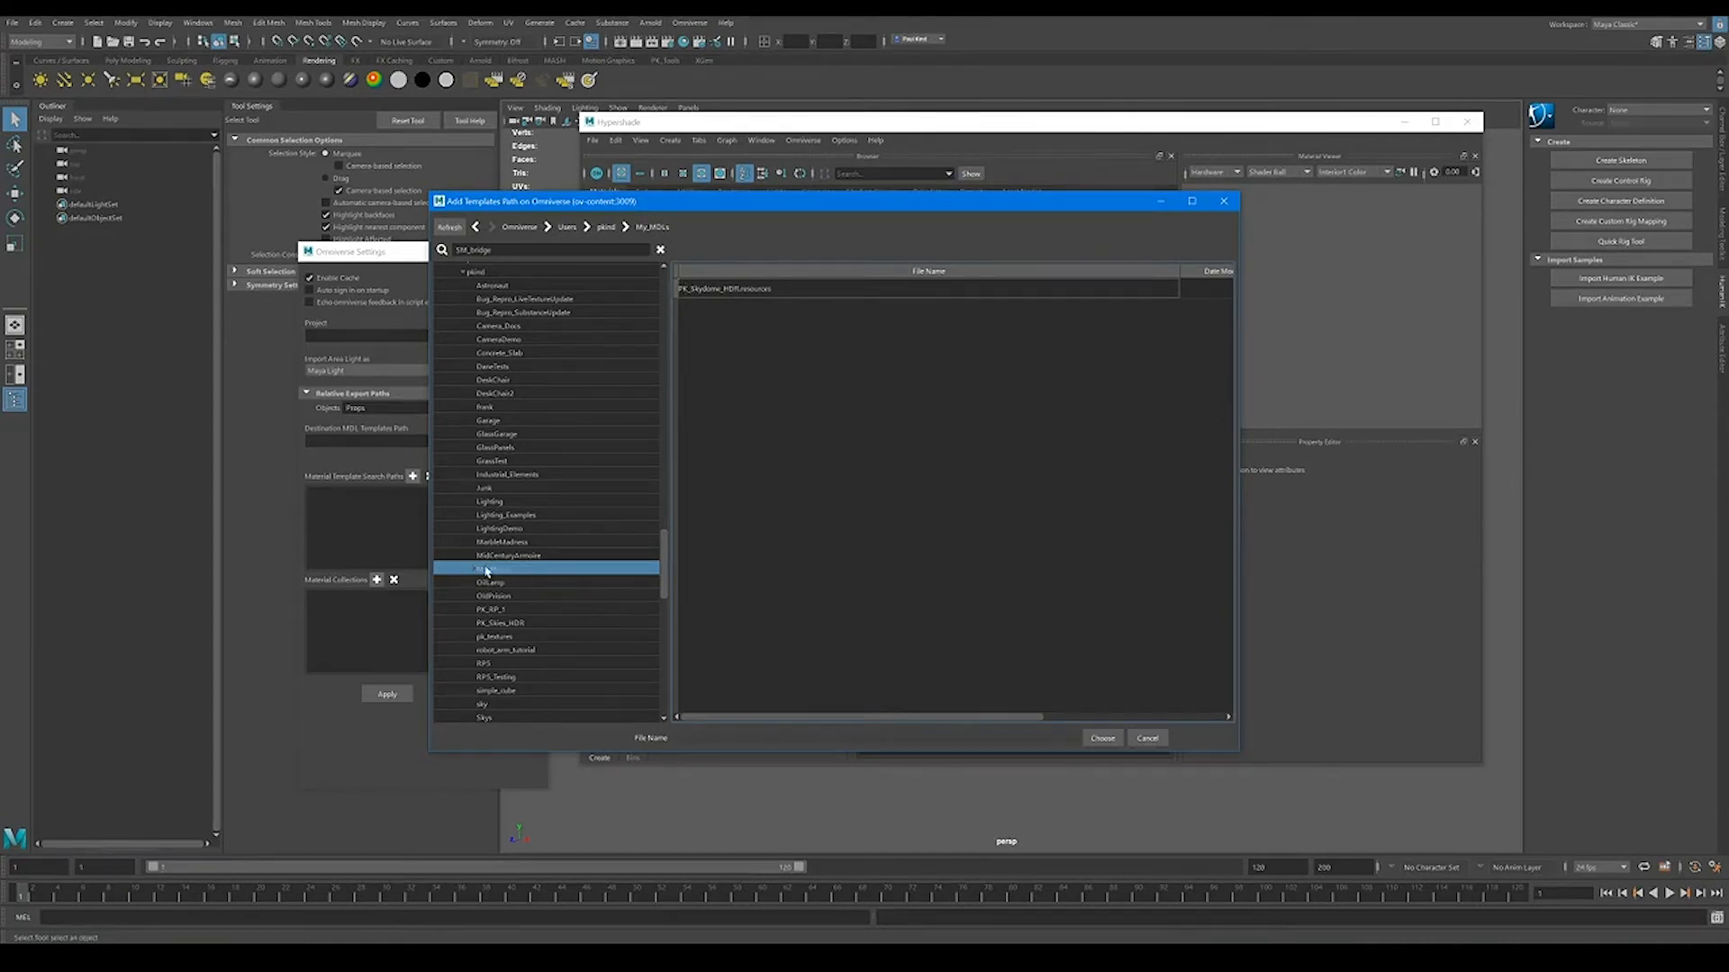
Choose the server's My_MDLs folder as a material template search path
click(498, 569)
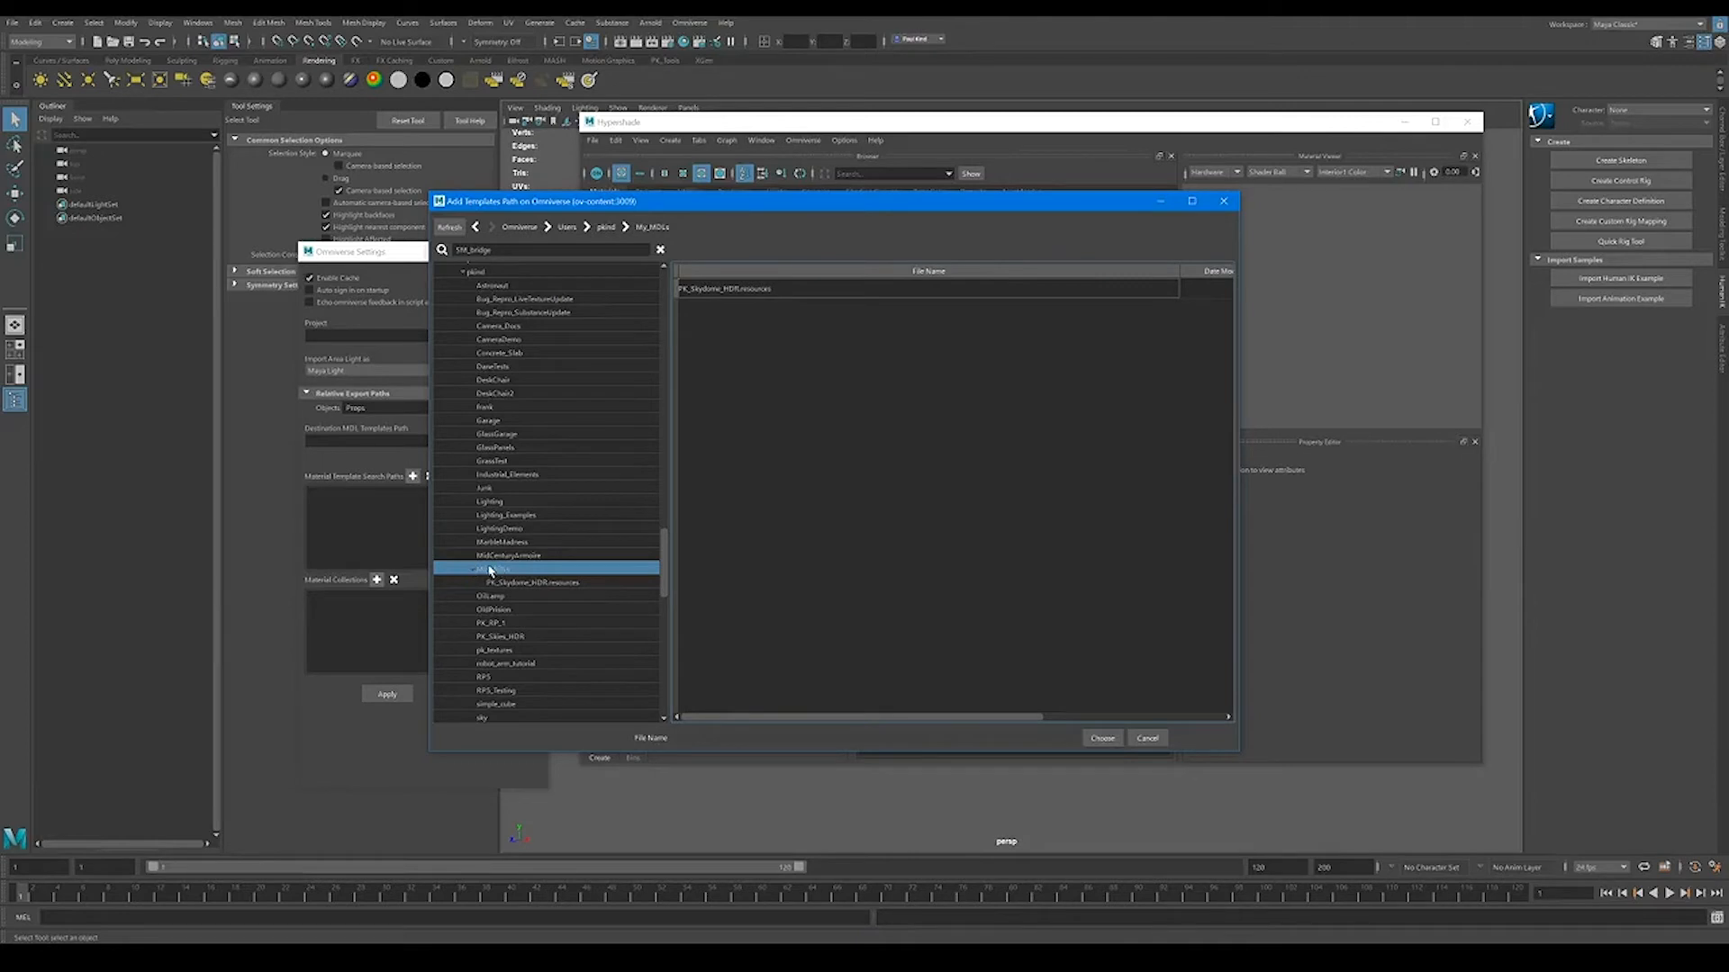
click(1102, 737)
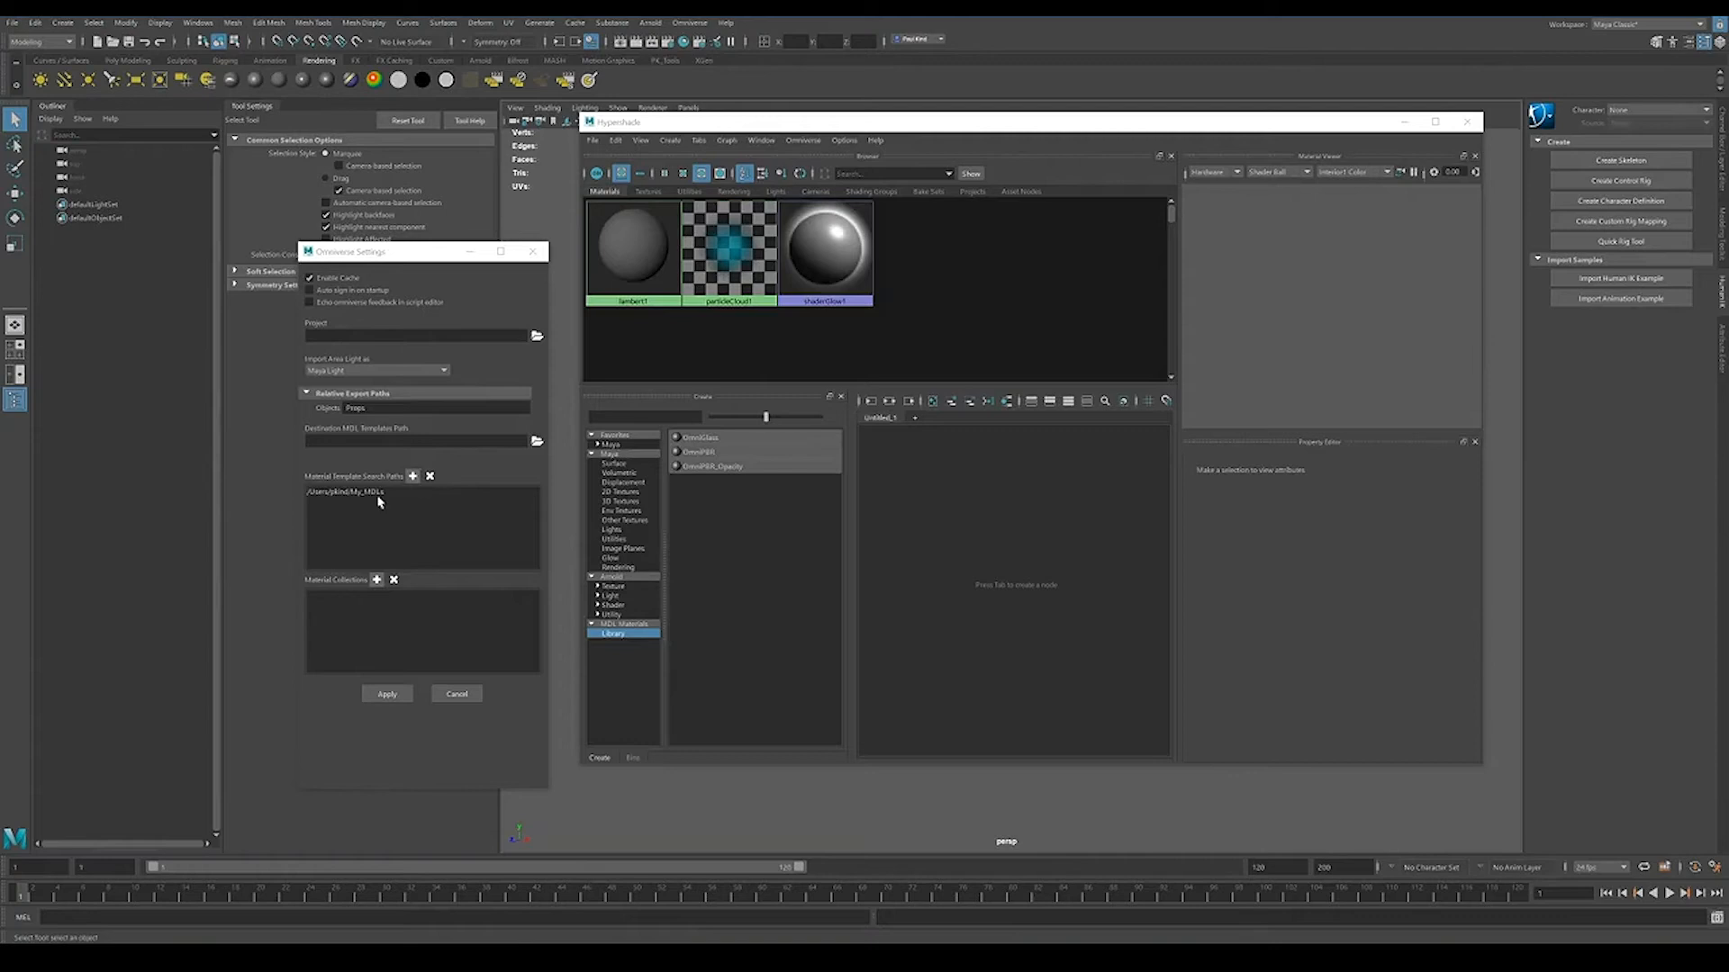
mouse_move(618, 708)
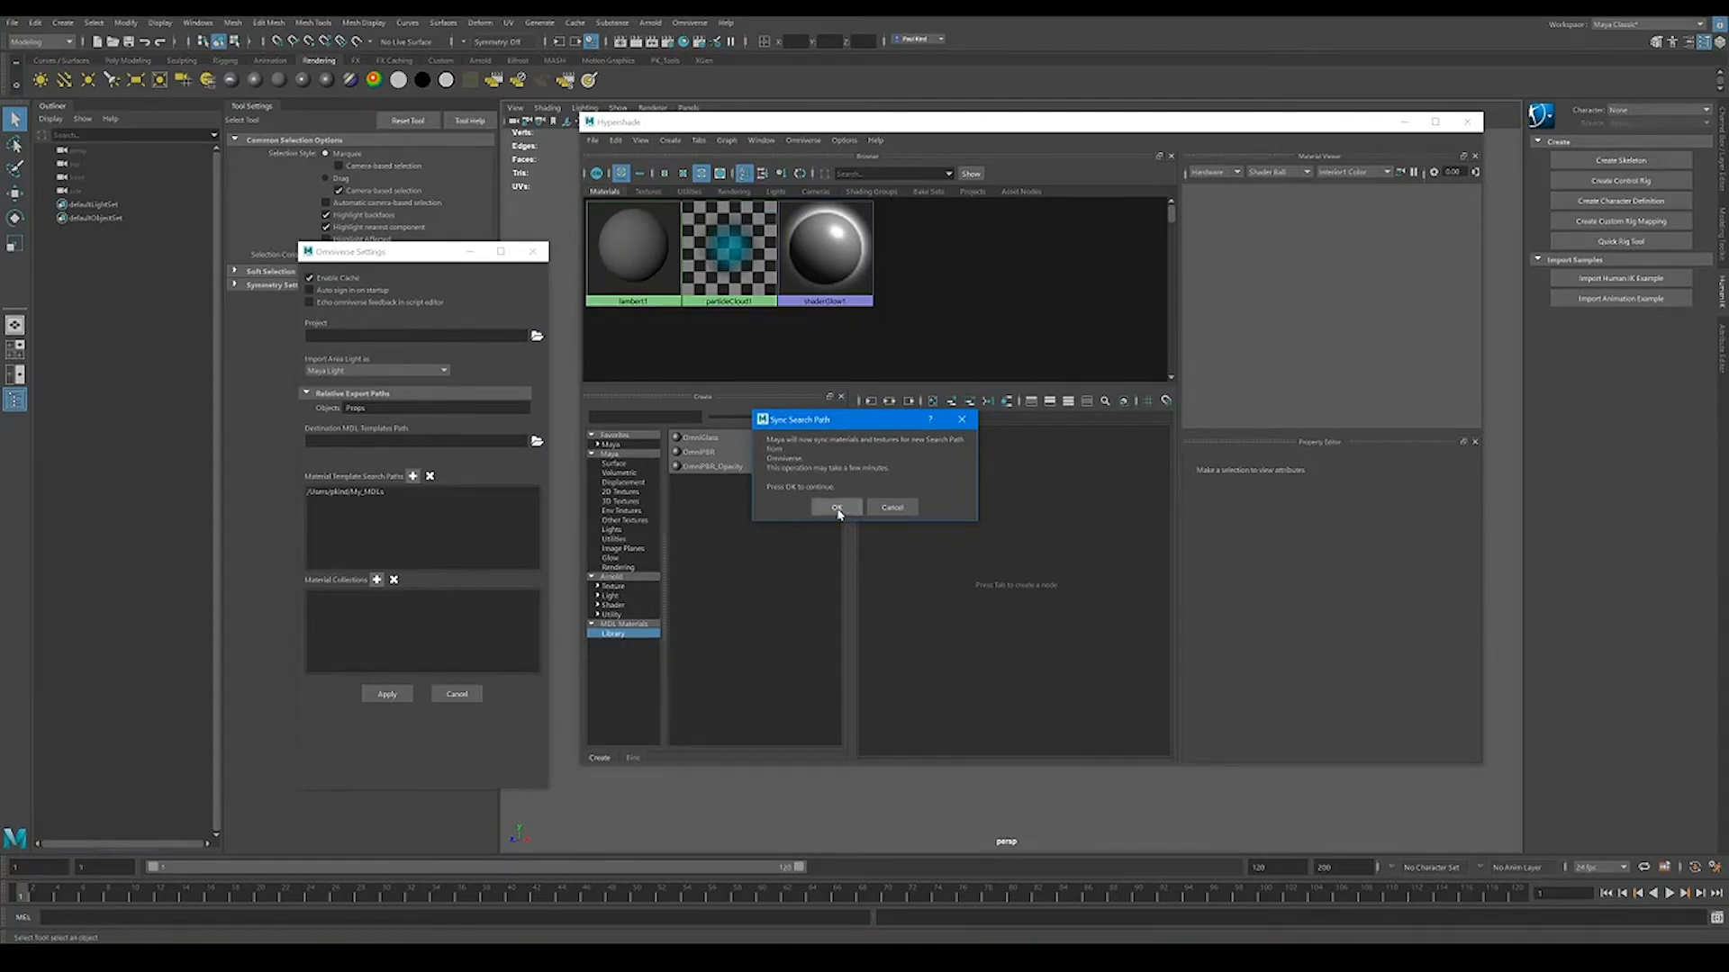
Sync materials from the new search path and dismiss the reopen-scene warning
click(838, 507)
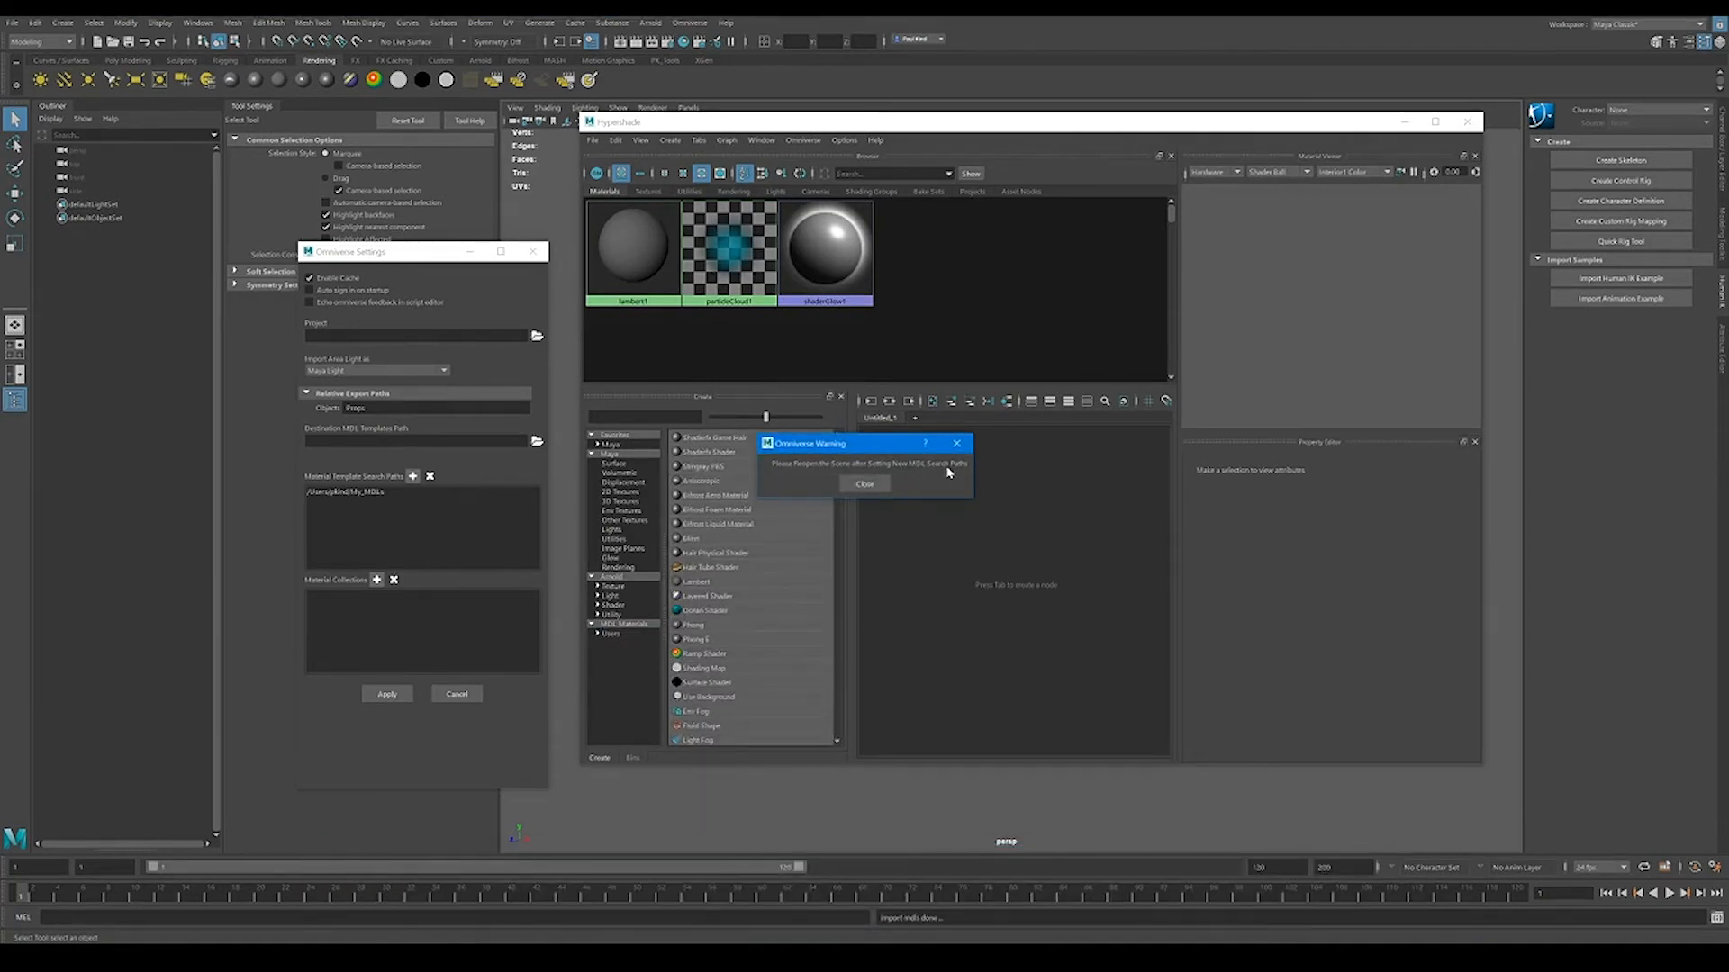
click(865, 485)
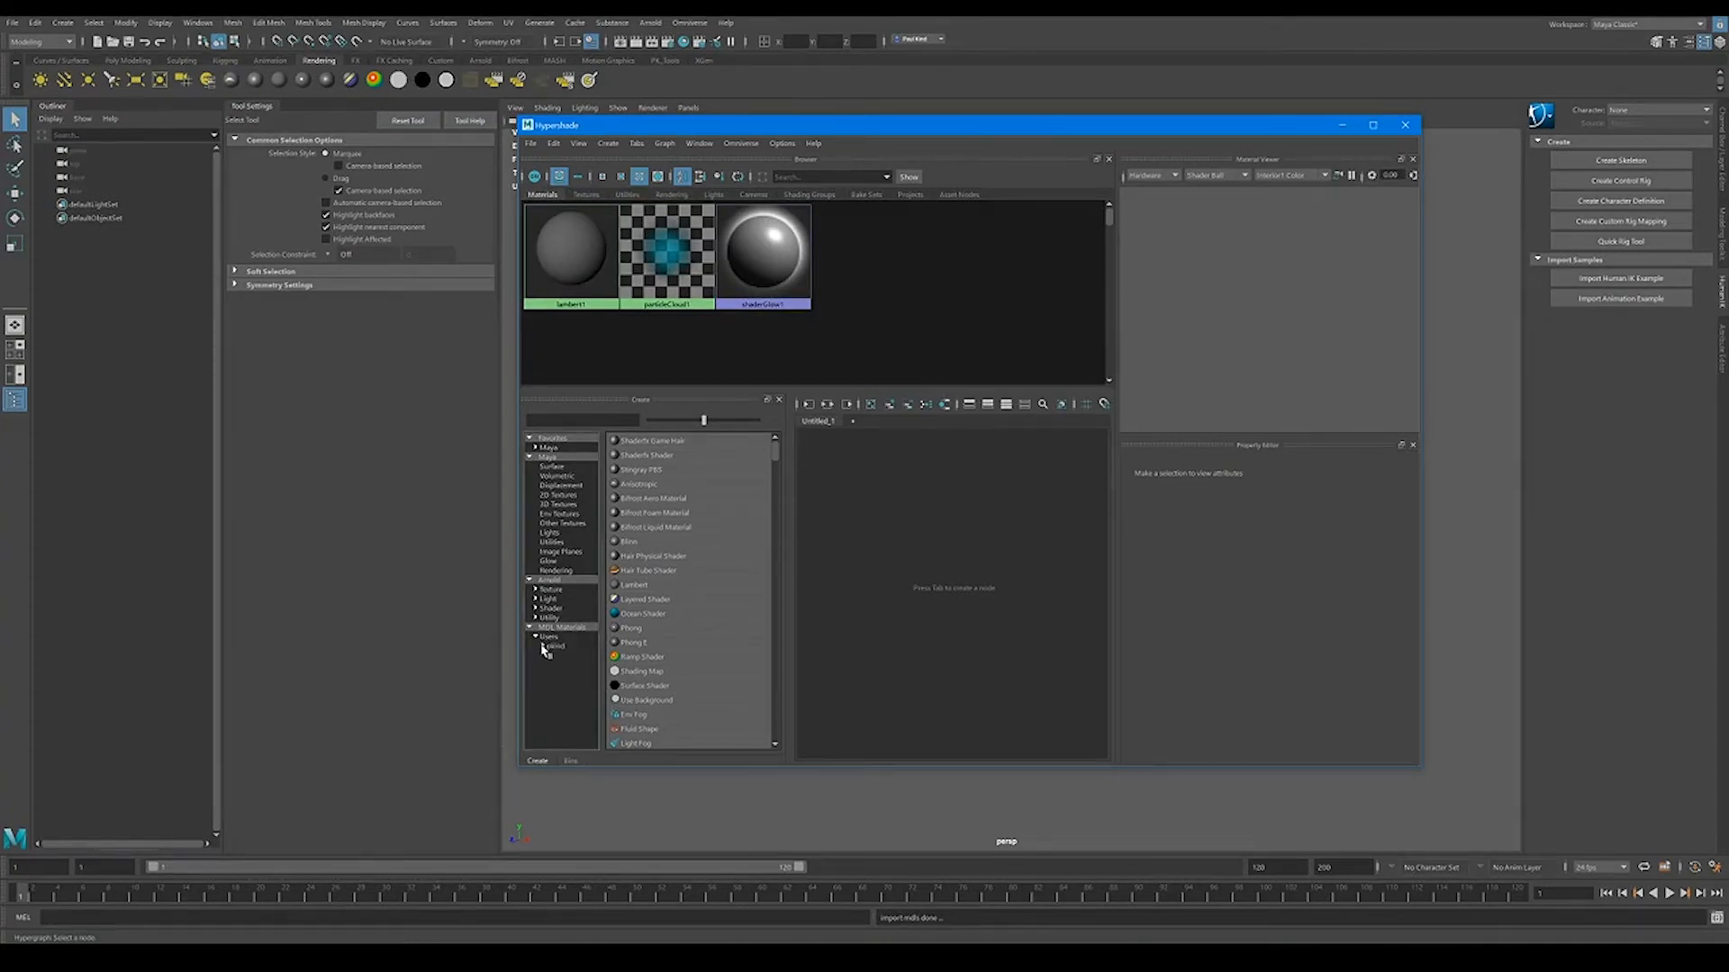
Show the My_MDLs templates PK_RMA_FM_Simple and PK_Skydome_HDR under Users
click(568, 657)
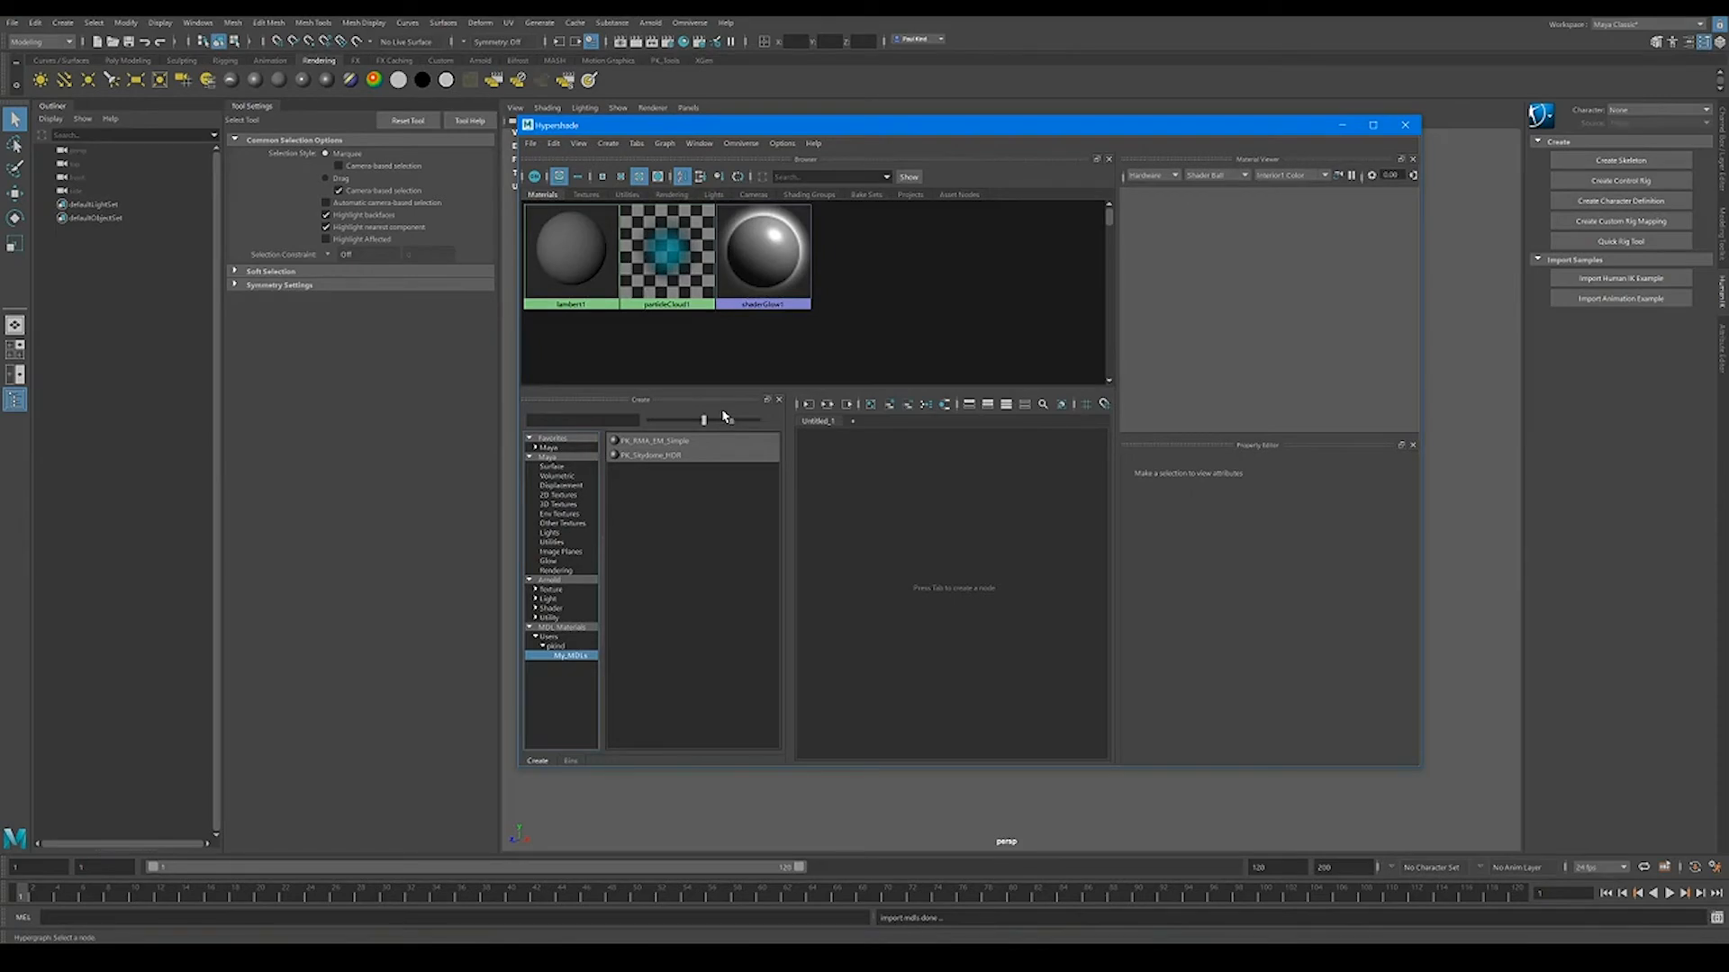
mouse_move(712, 411)
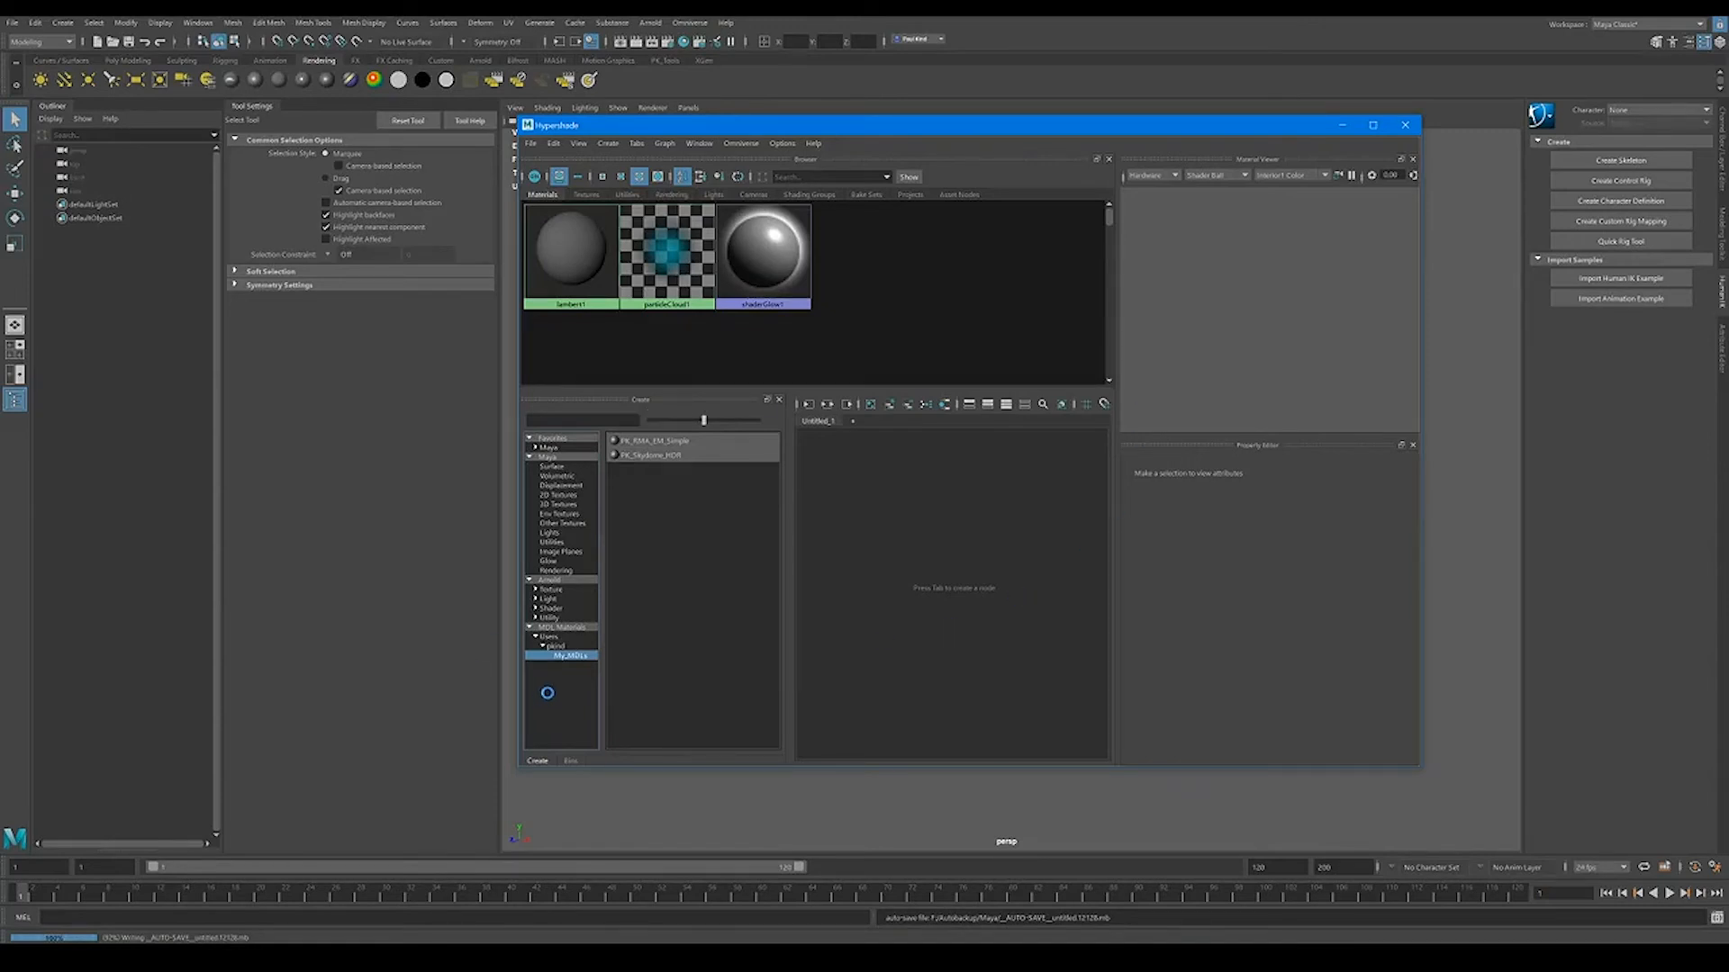
Reopen Omniverse Settings and start adding a Material Collections path
click(689, 21)
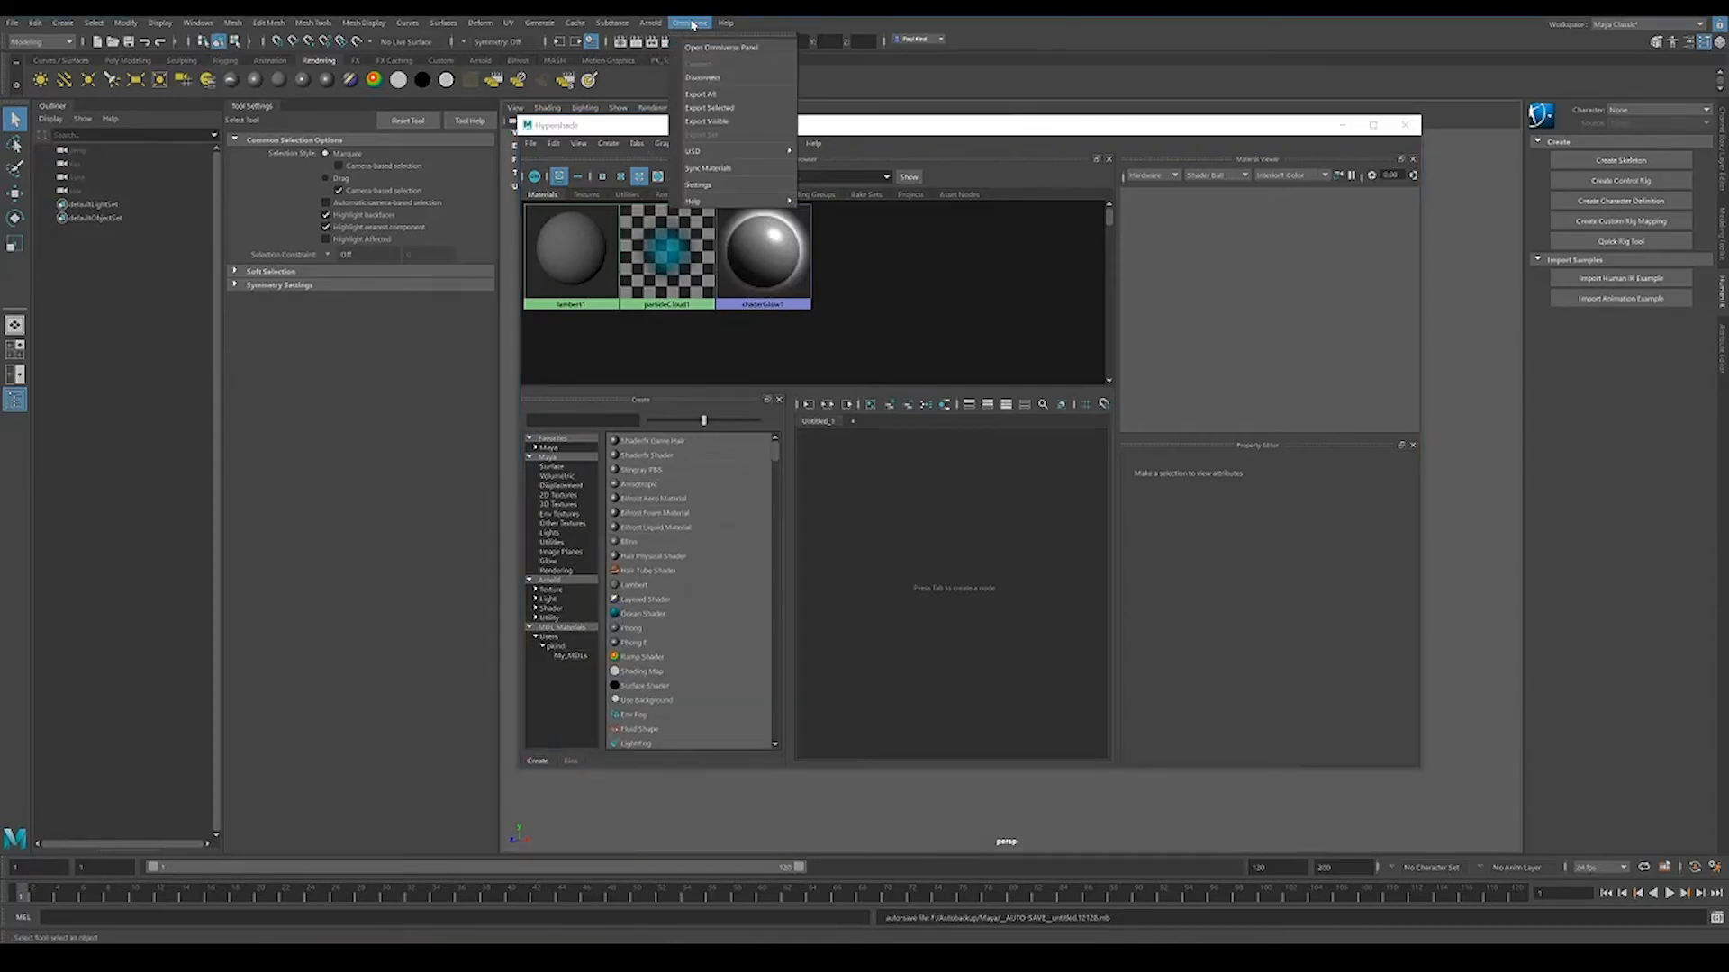
mouse_move(697, 183)
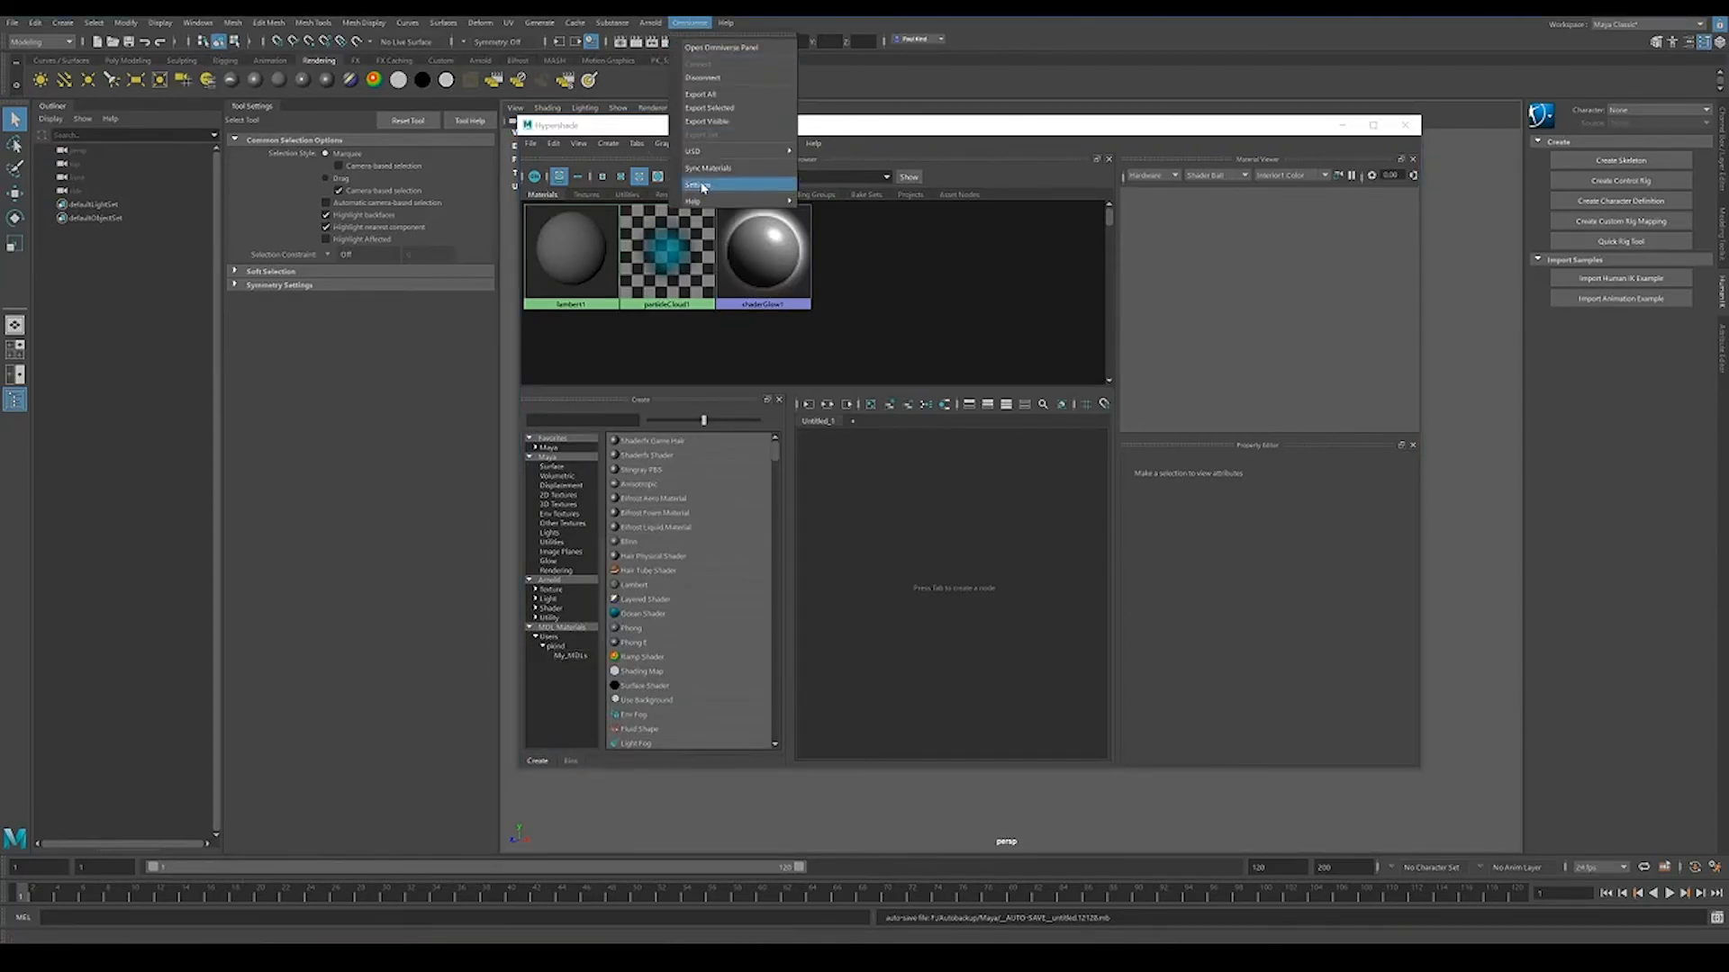
click(696, 184)
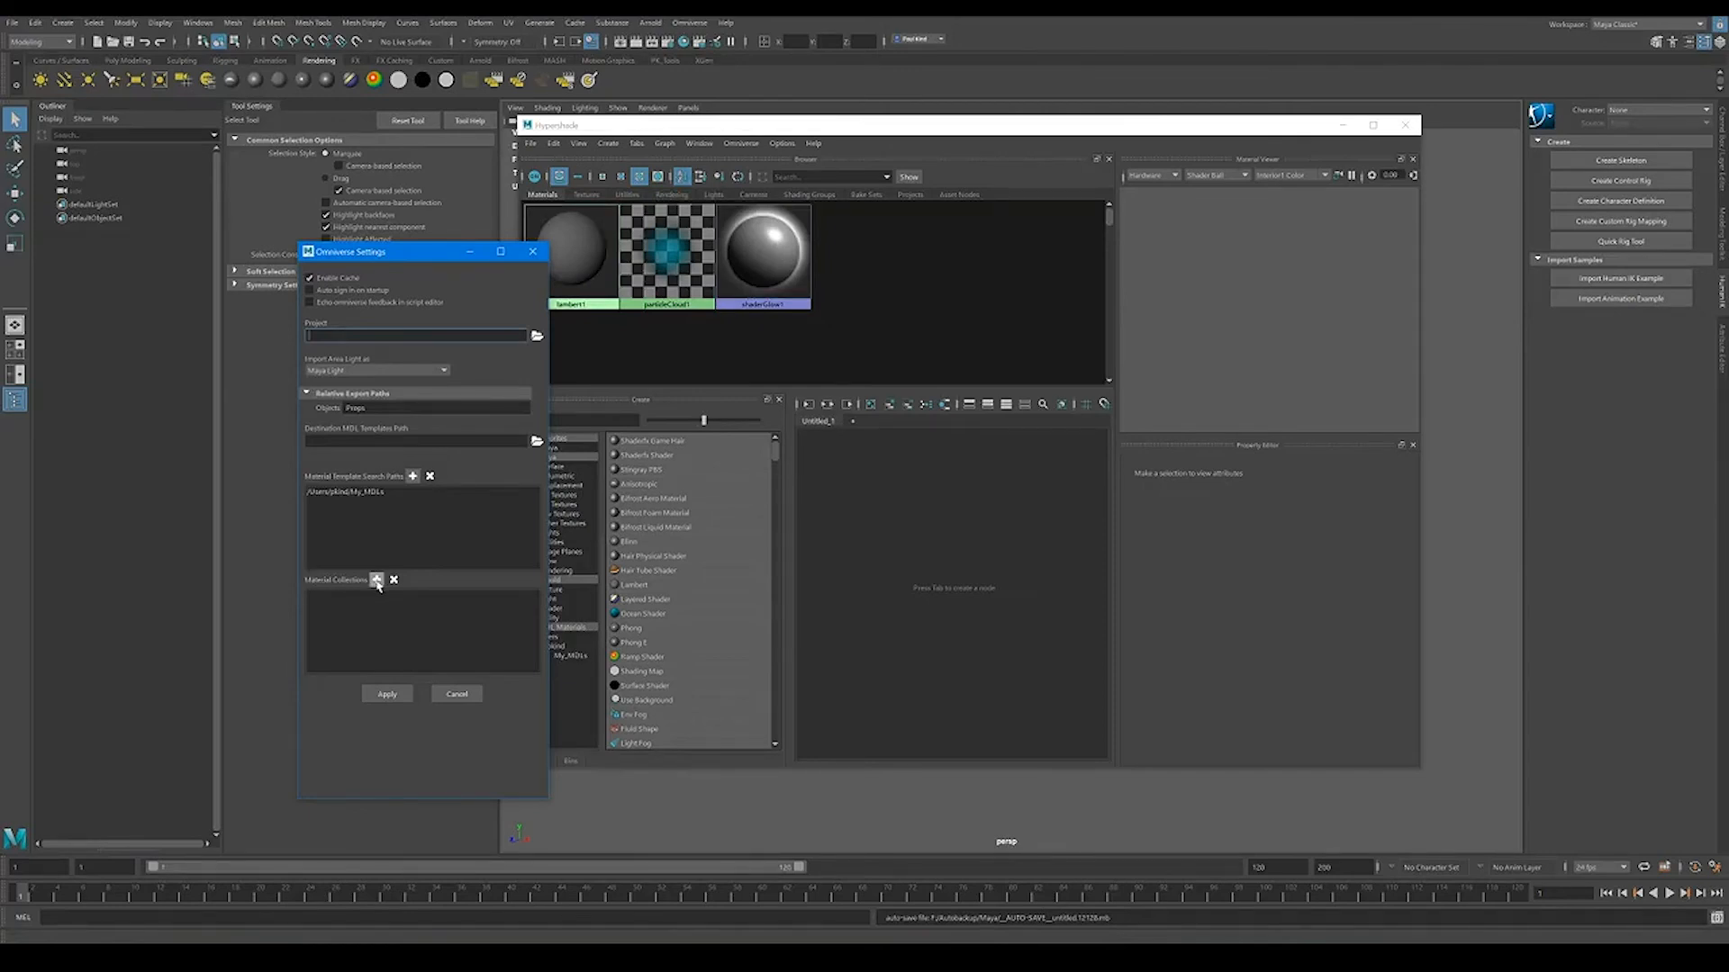
click(375, 580)
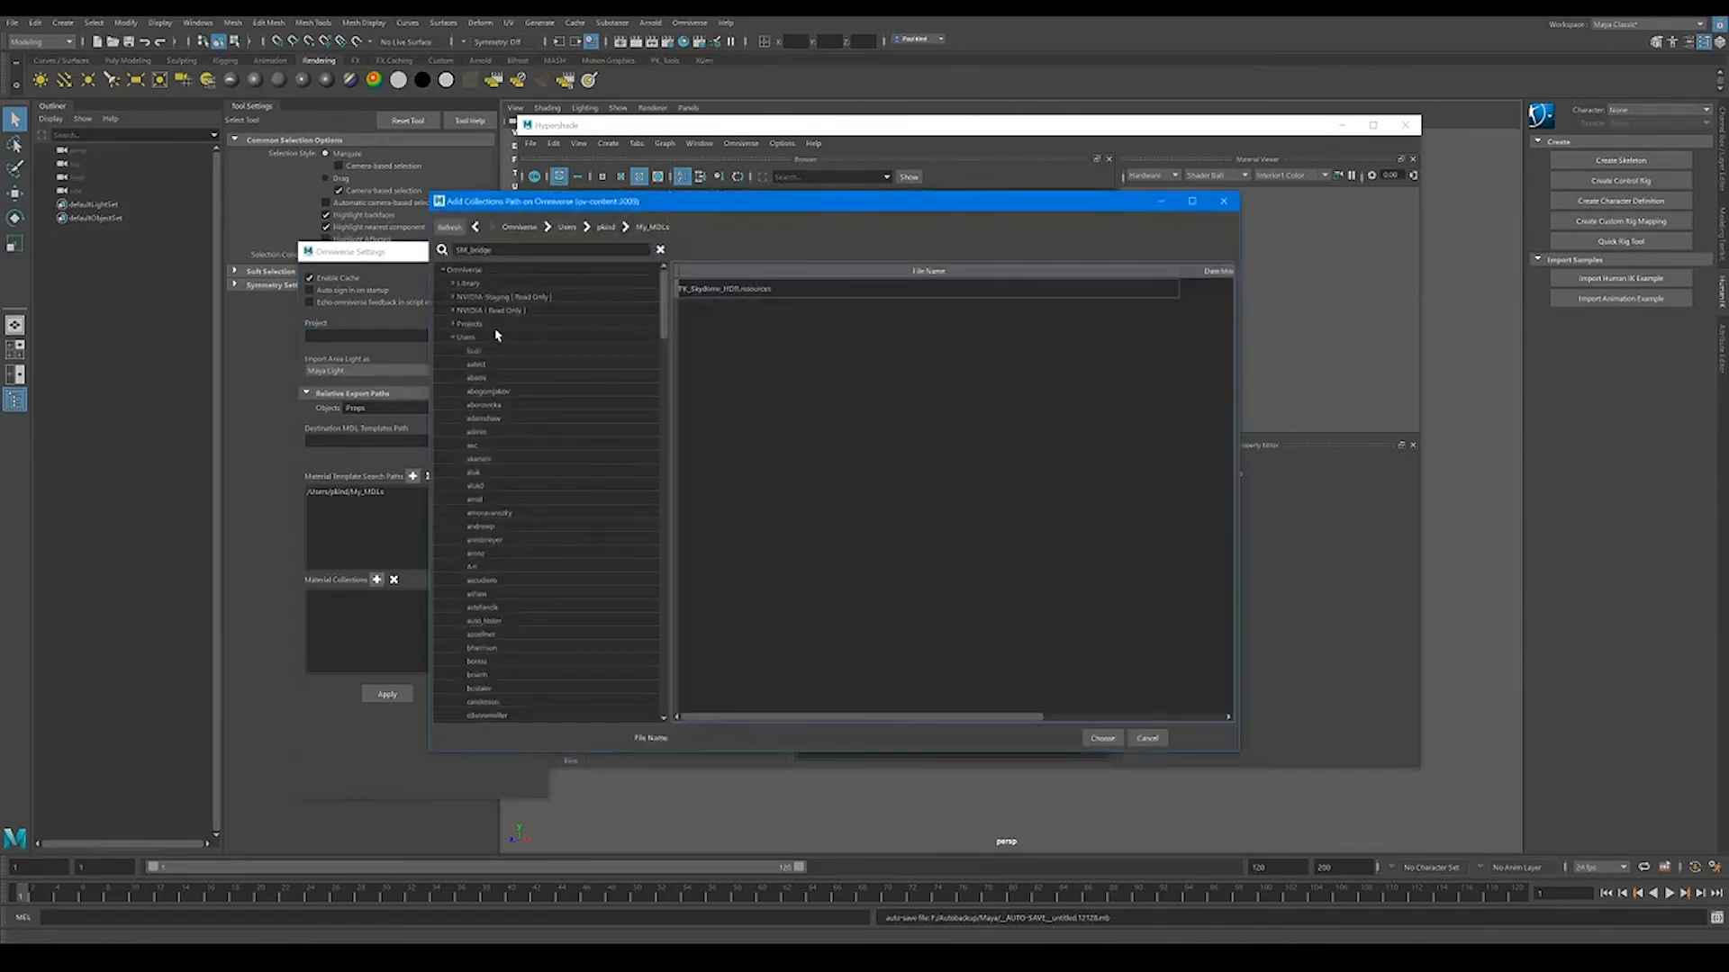
Browse to Library/Materials/Collections/vMaterials to pick the AEC material collection
click(452, 336)
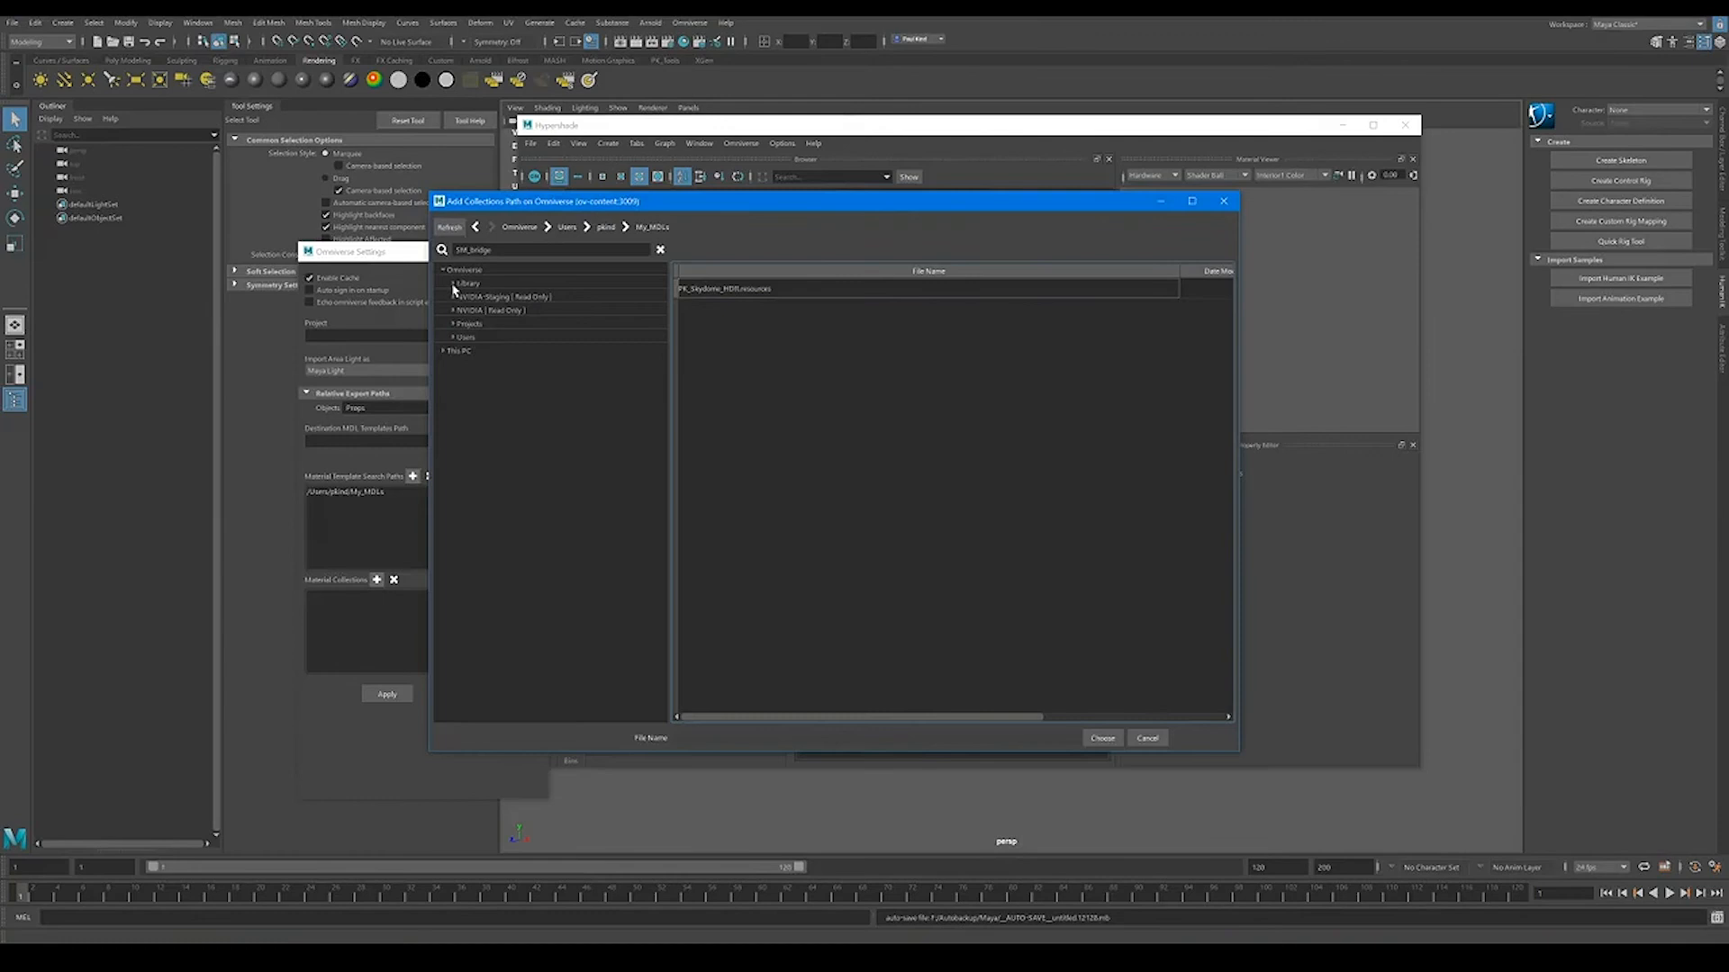
click(451, 284)
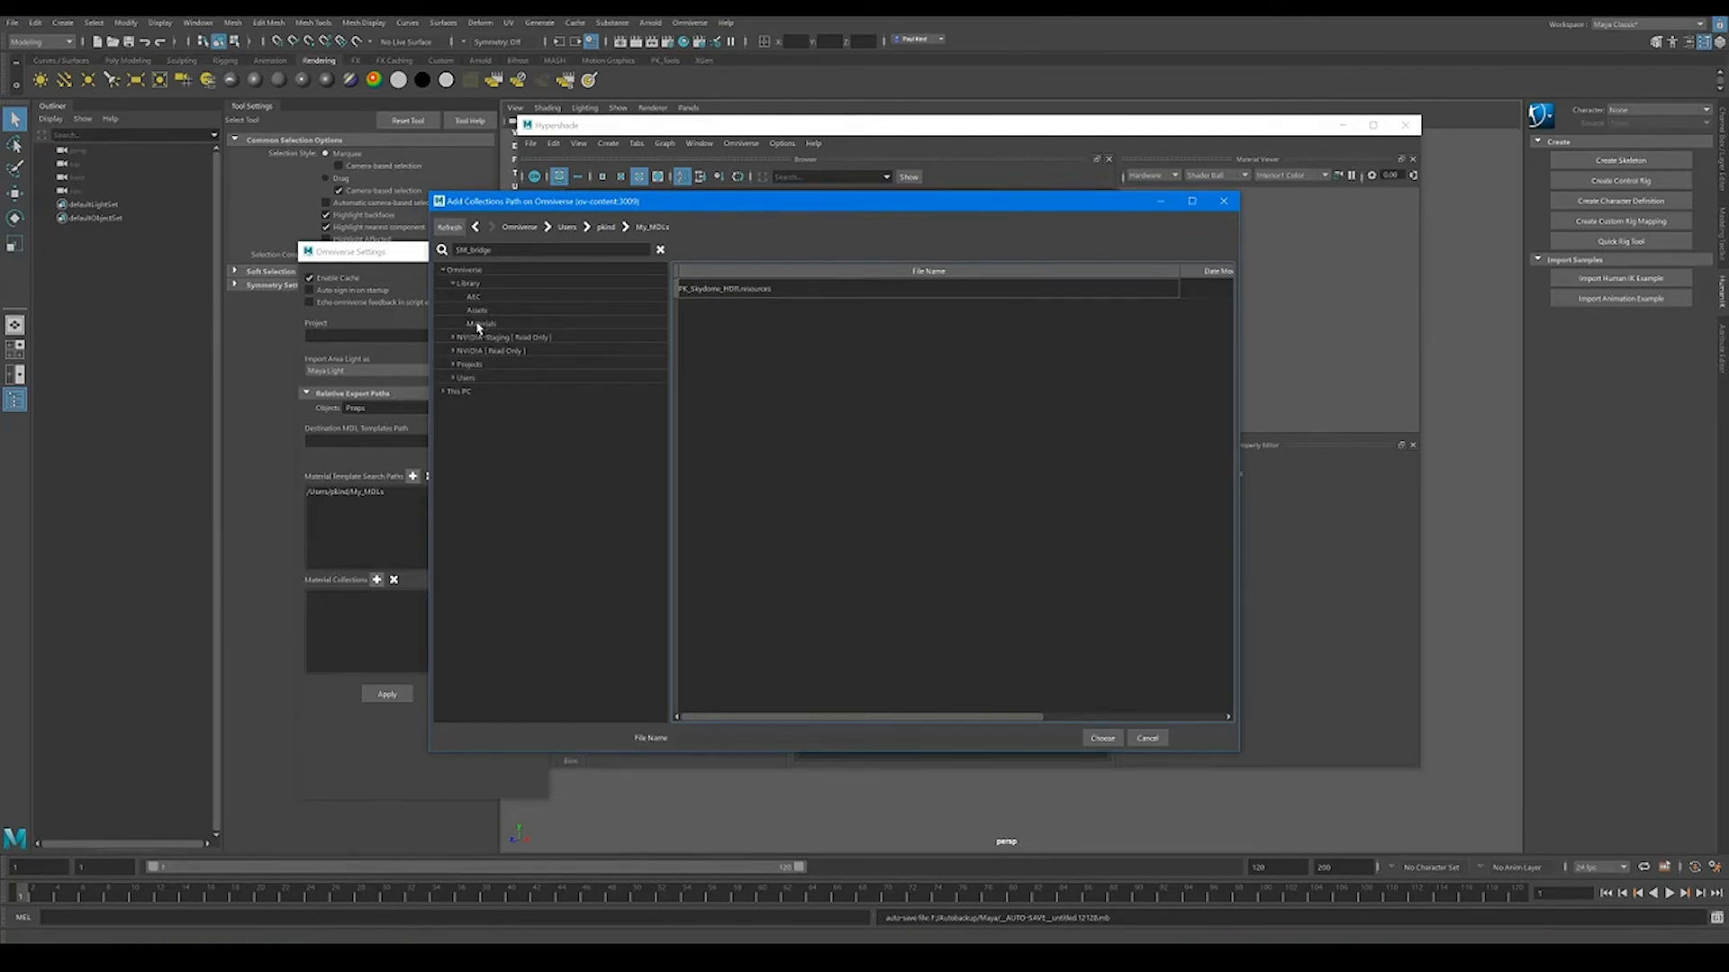
click(480, 323)
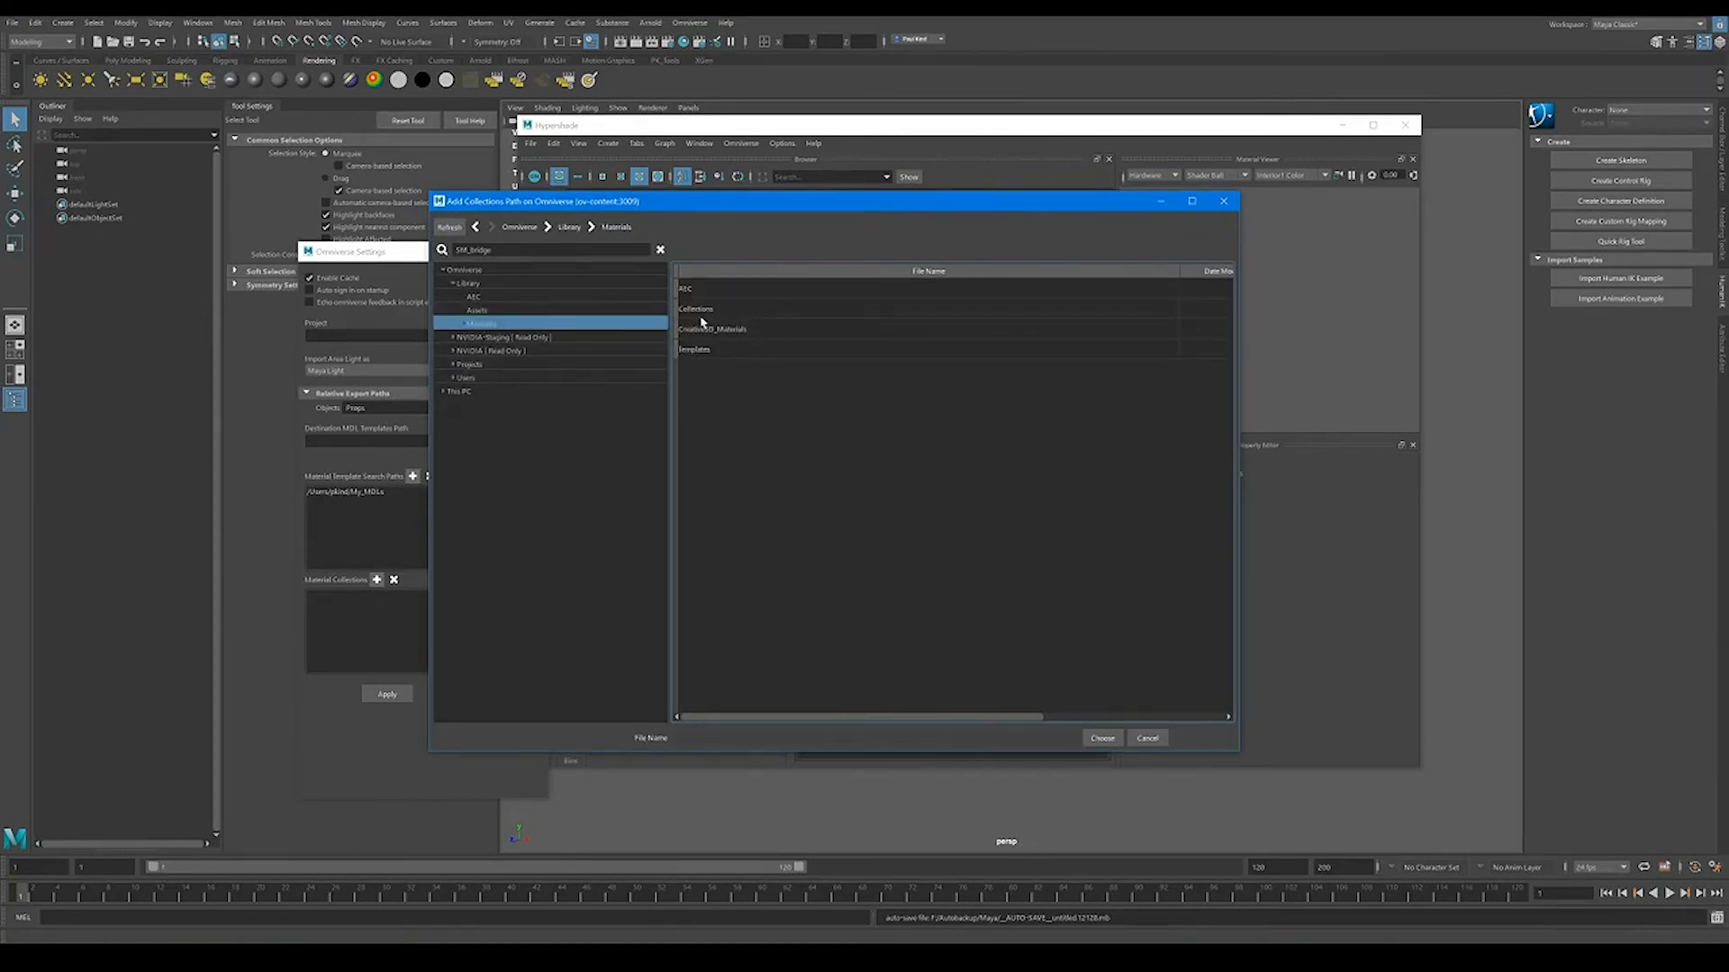
double_click(696, 309)
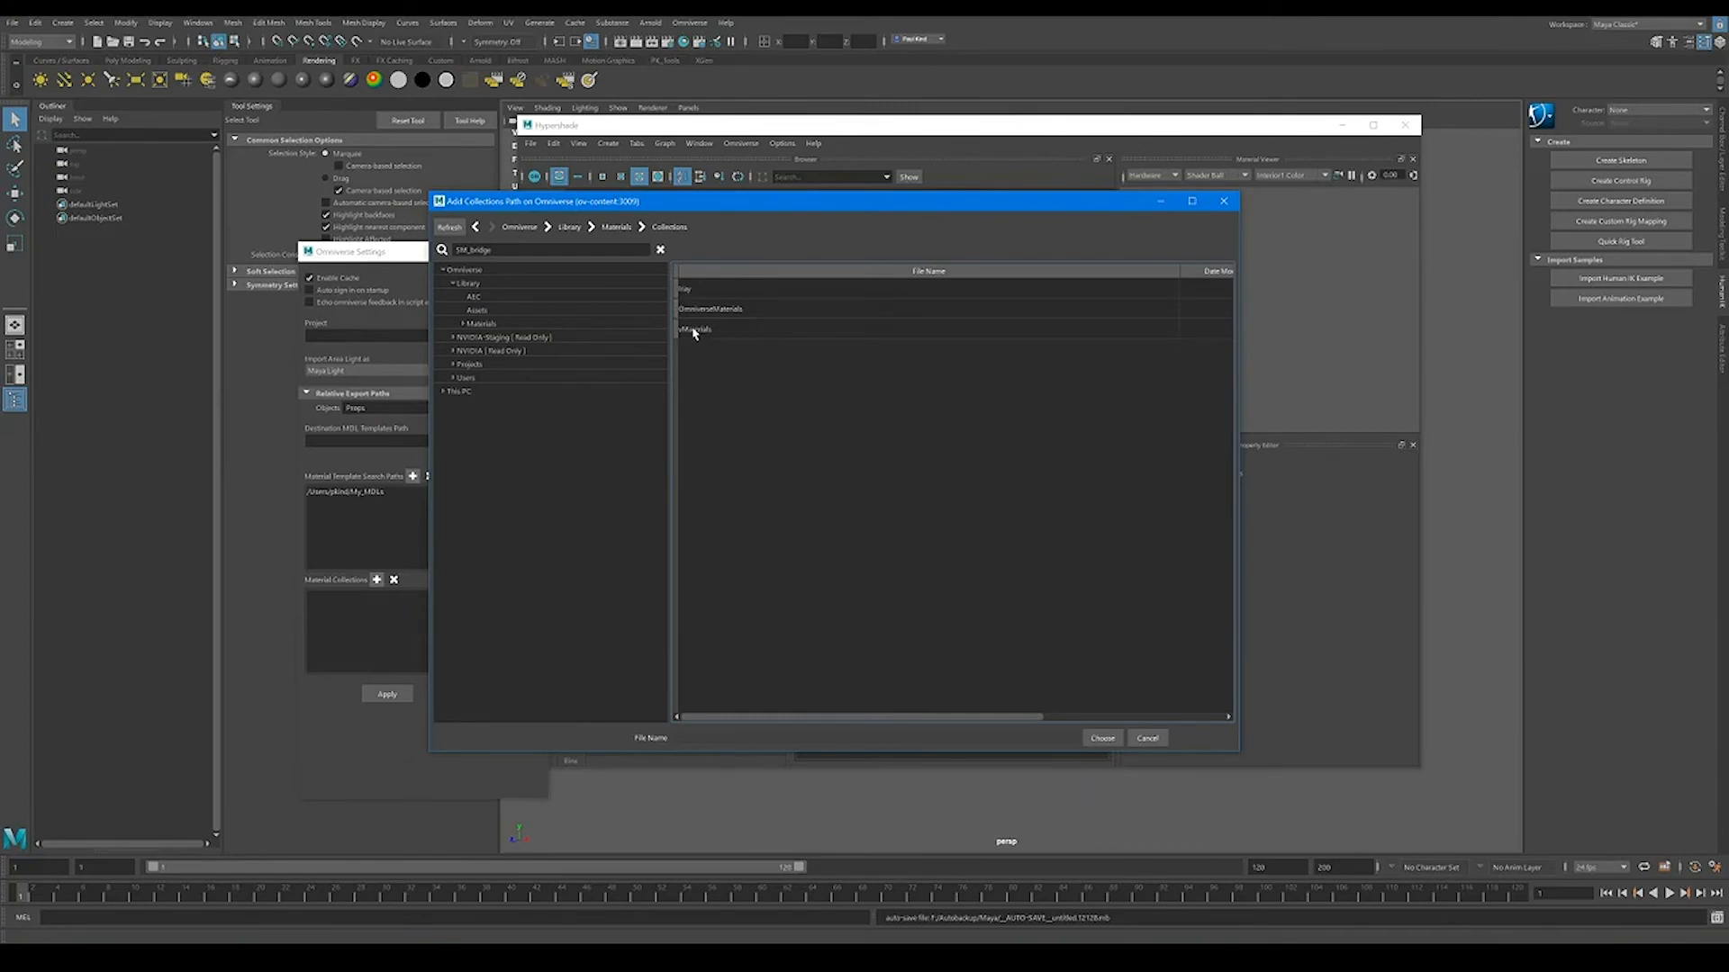
double_click(694, 328)
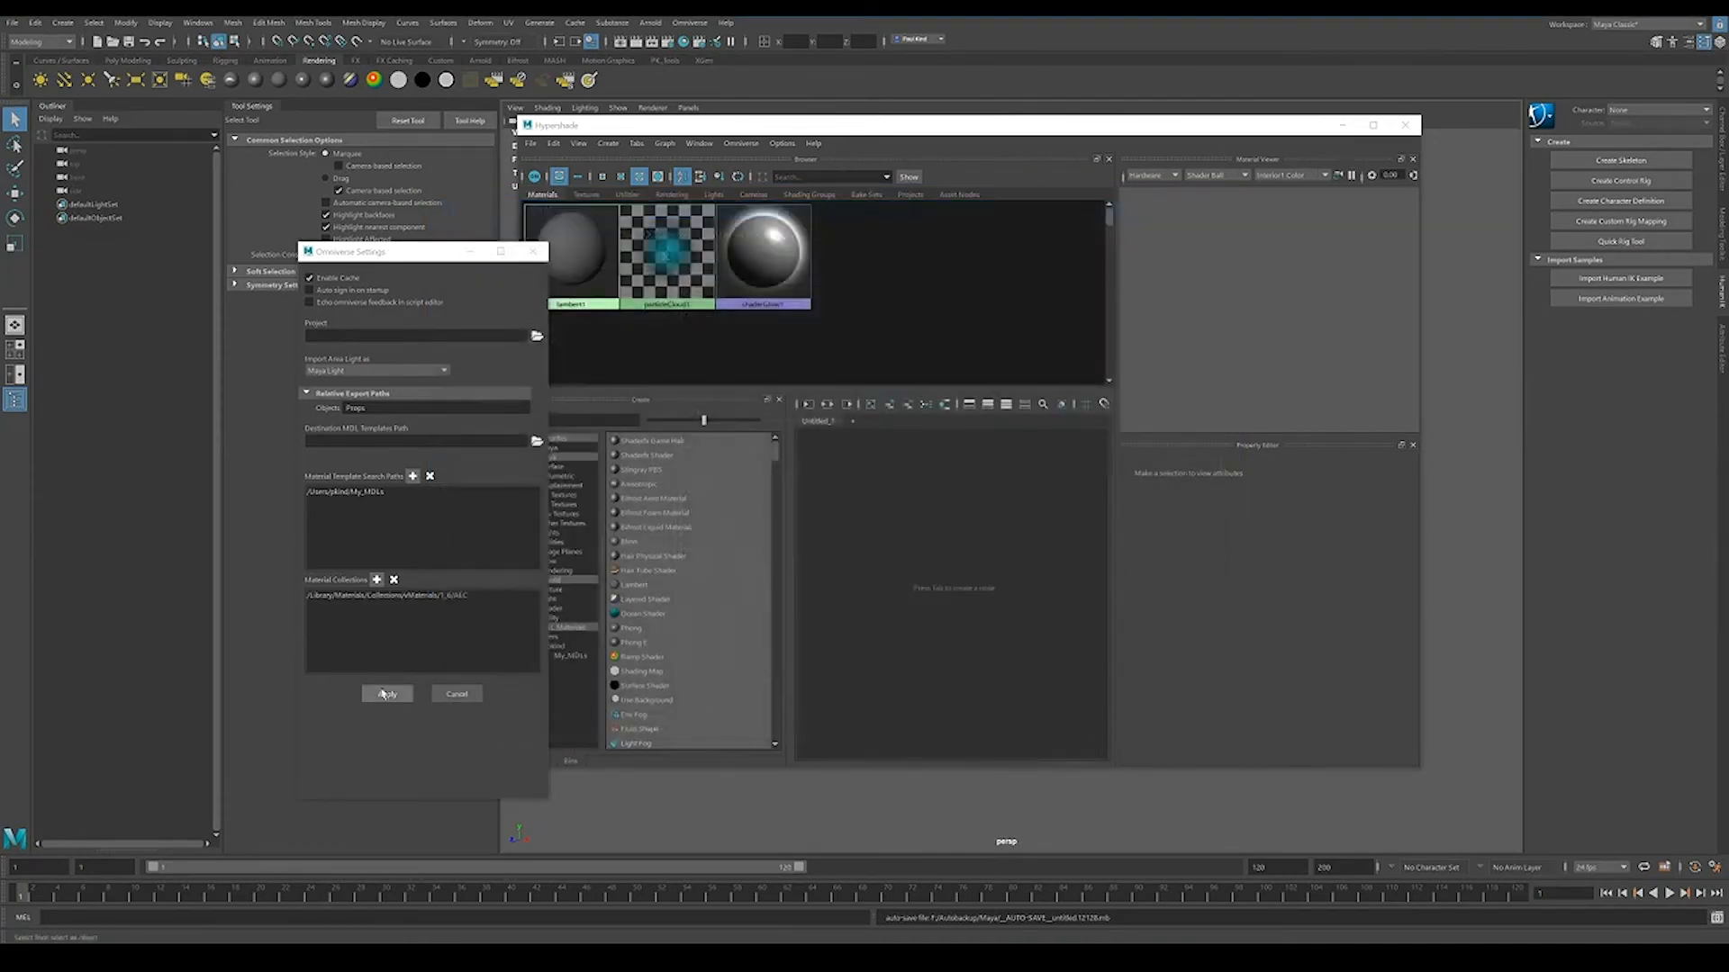
Apply the new paths, confirm the material sync, and dismiss the reopen-scene warning
click(386, 693)
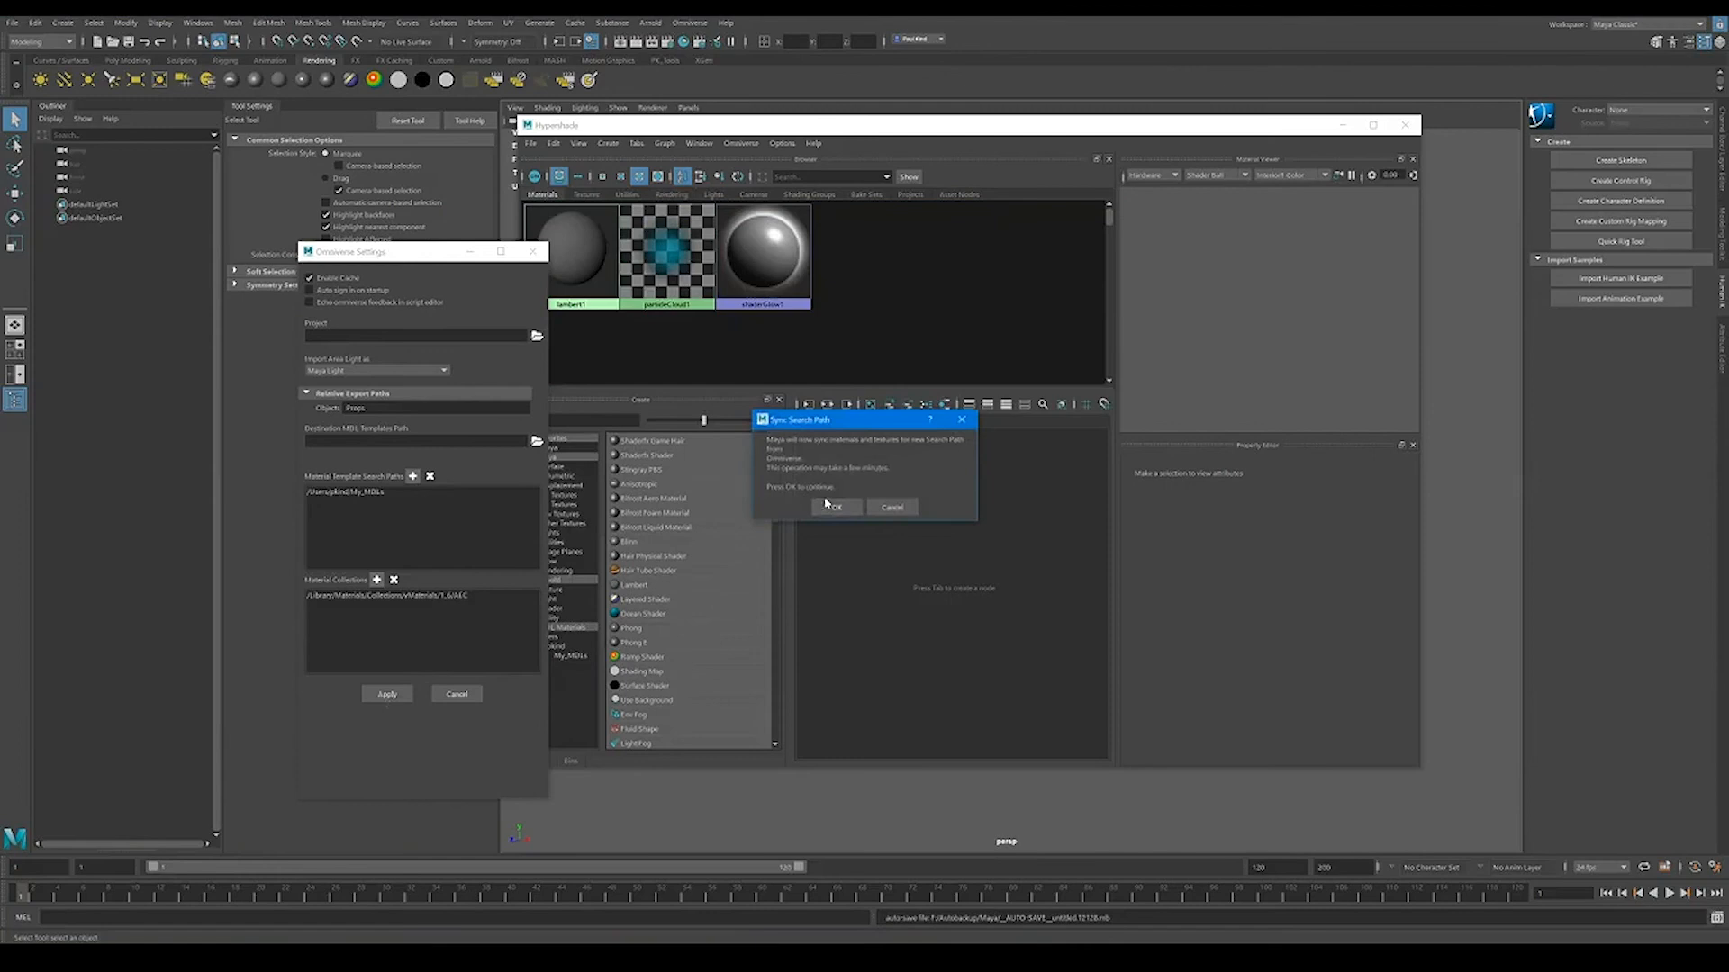
click(835, 507)
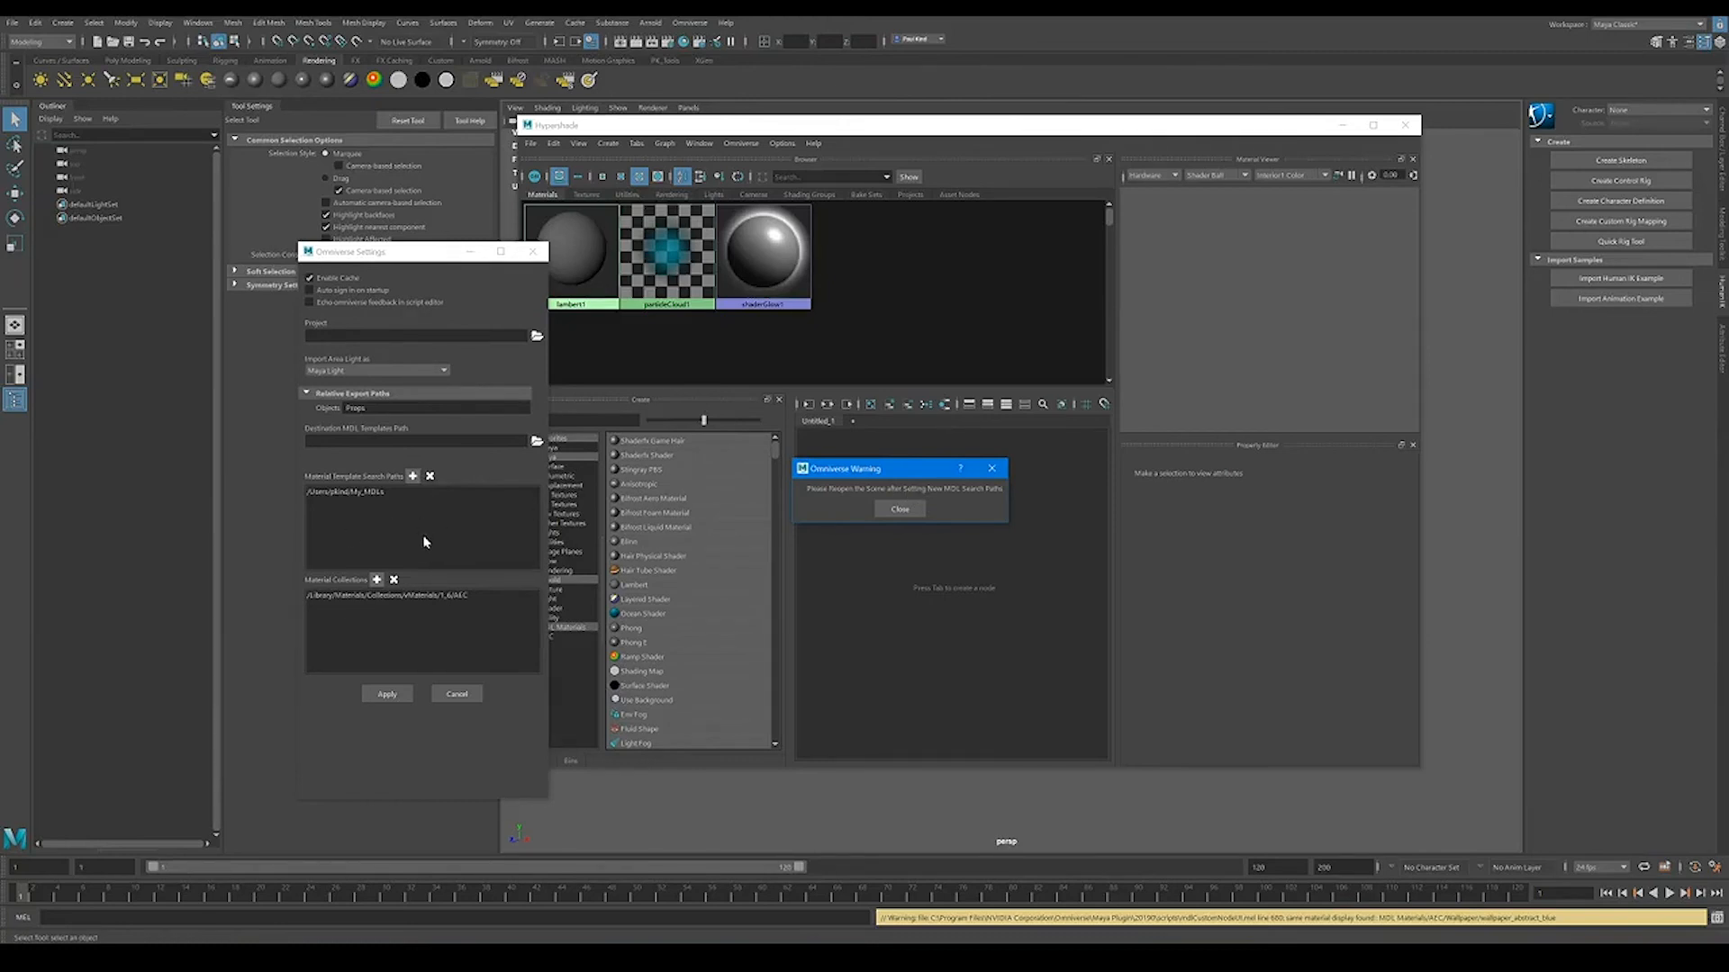
mouse_move(707, 808)
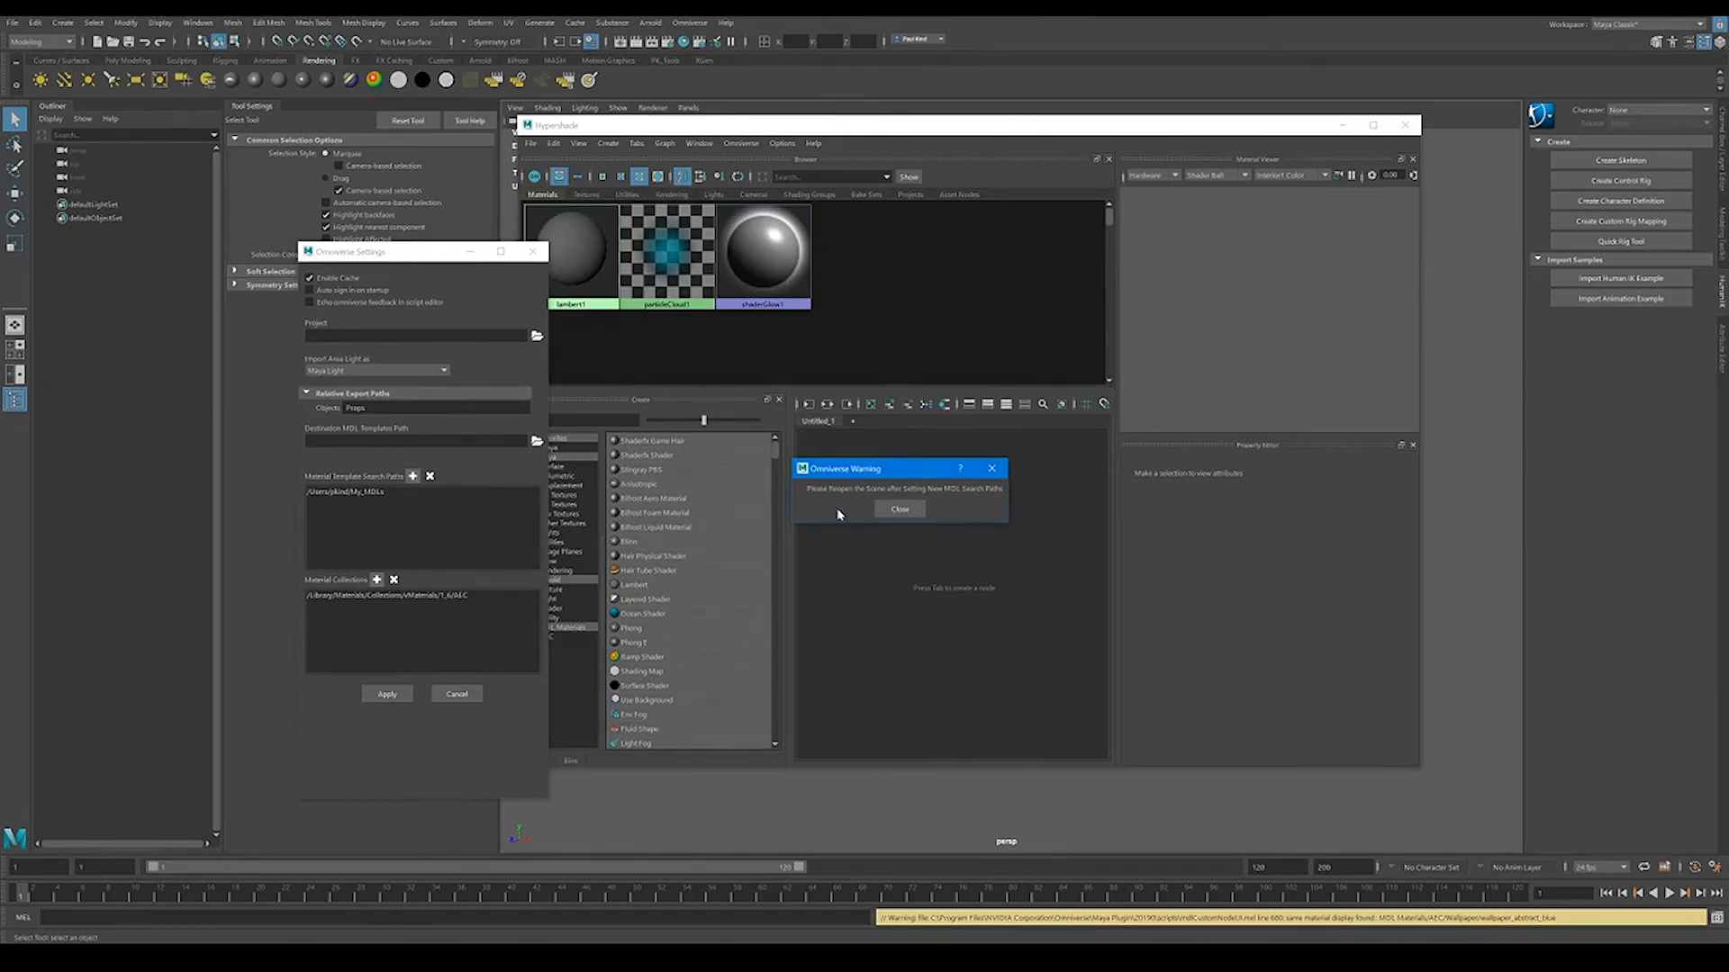
click(900, 508)
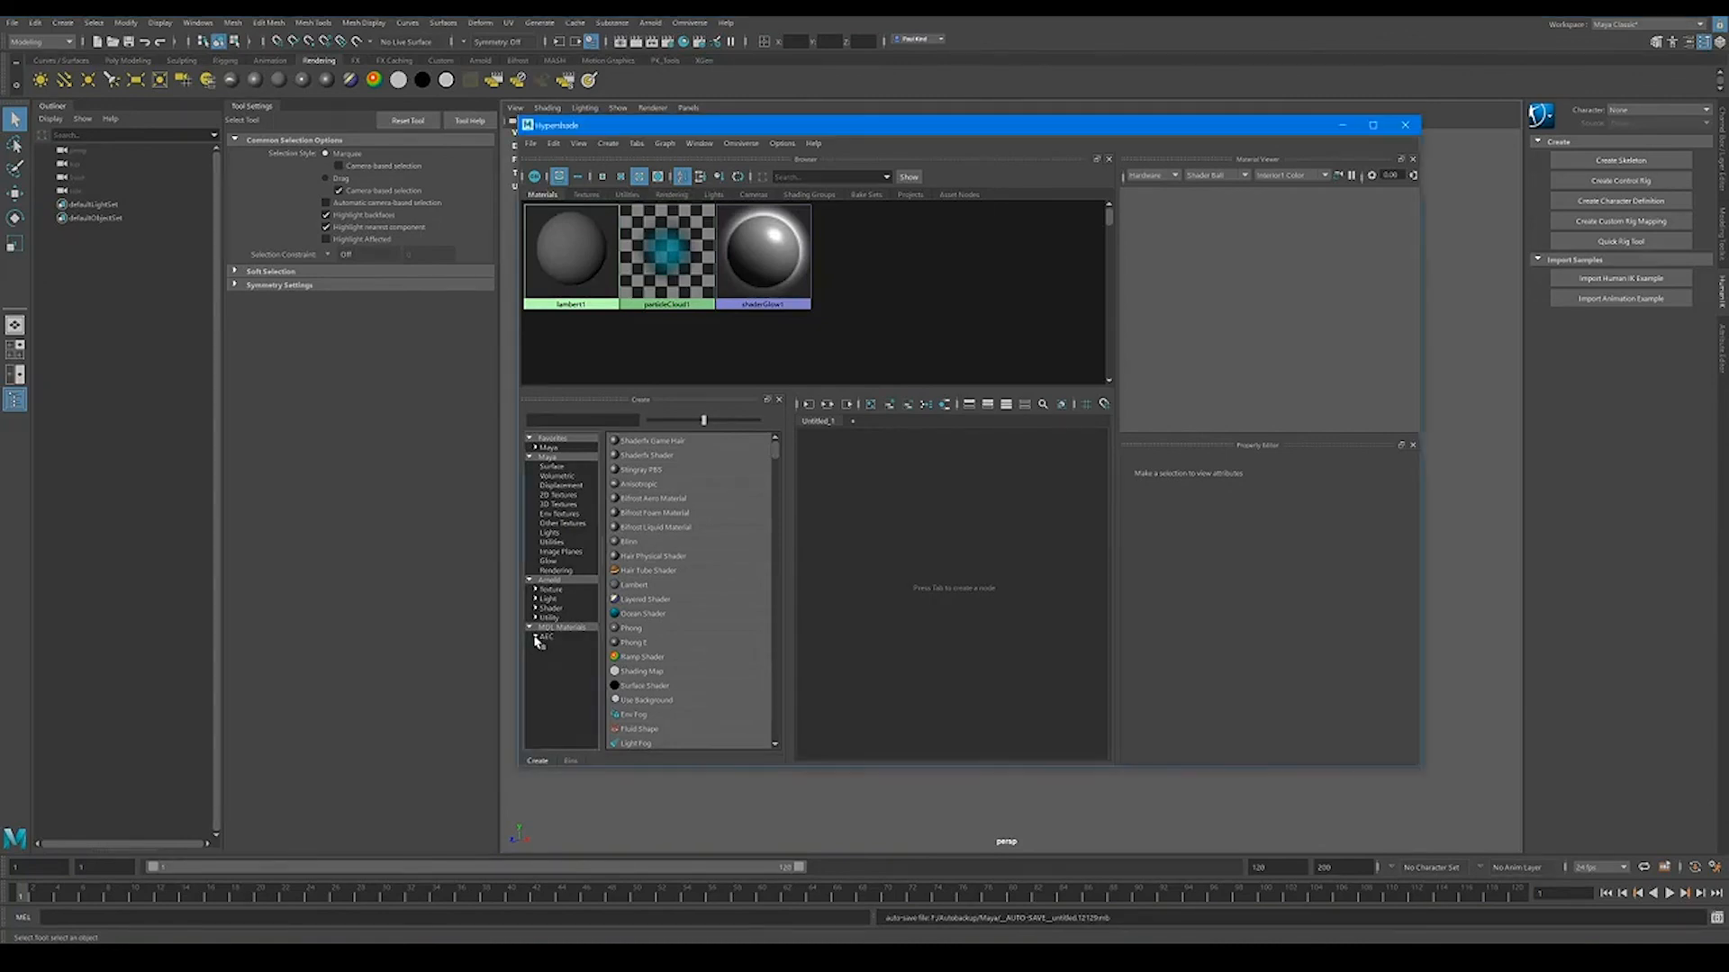
Expand the AEC collection and list a category's materials, such as carpet or ground asphalt
click(548, 647)
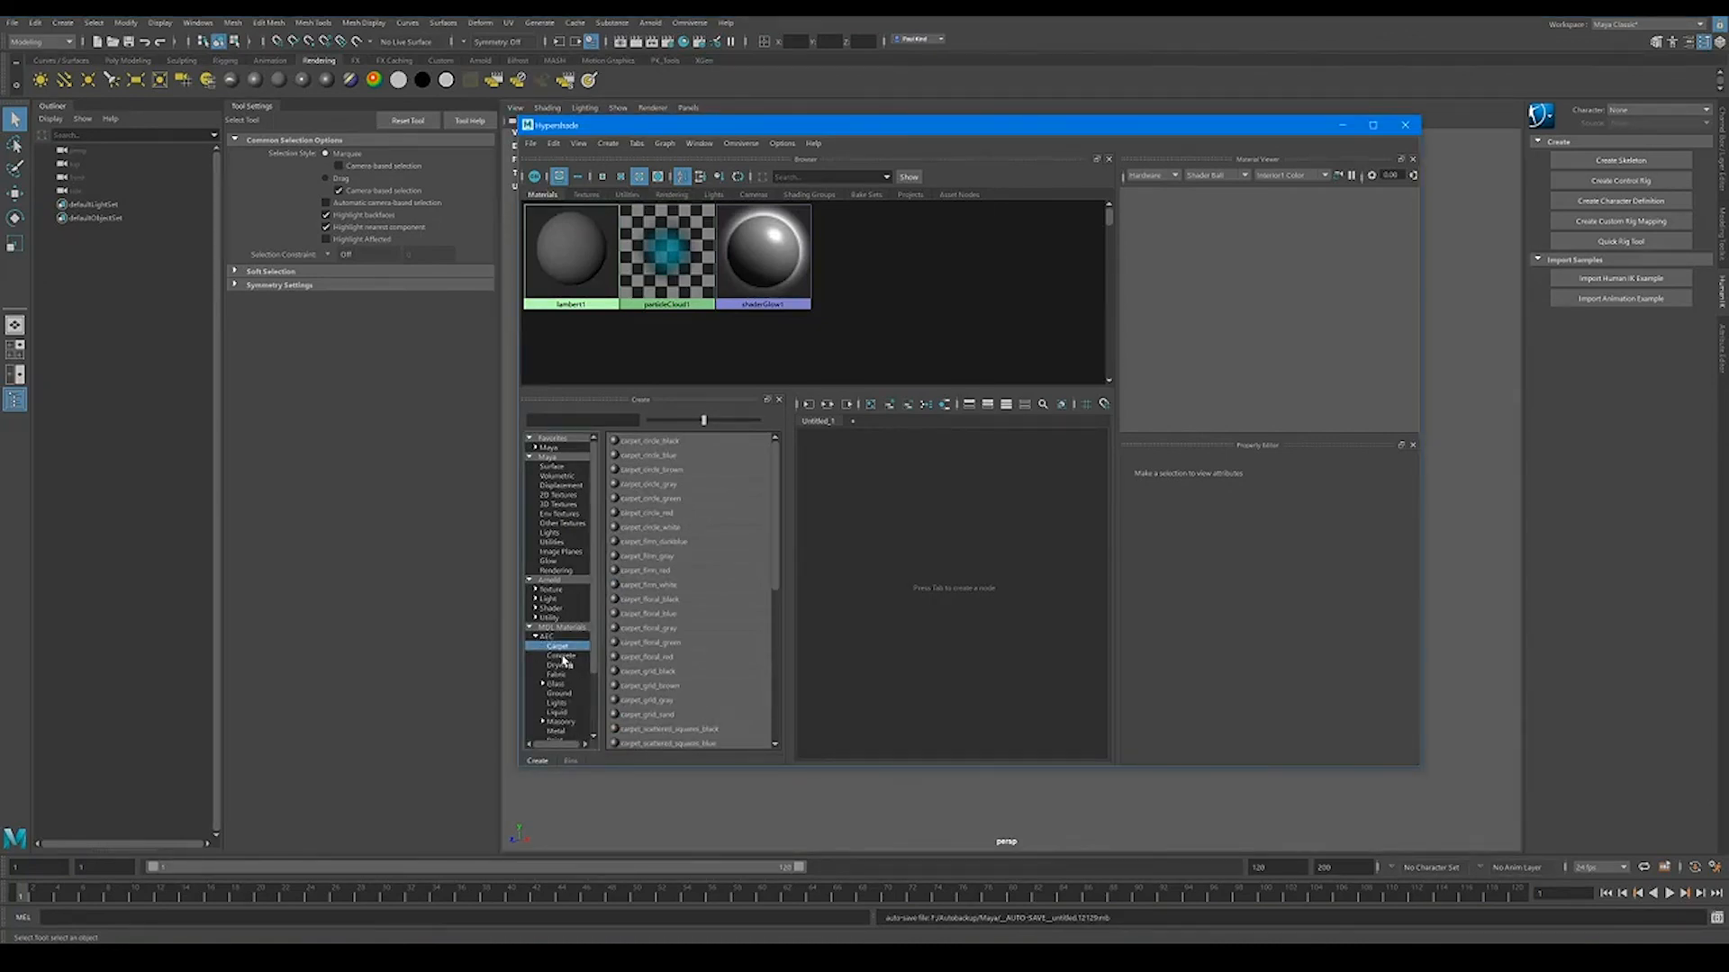
click(557, 674)
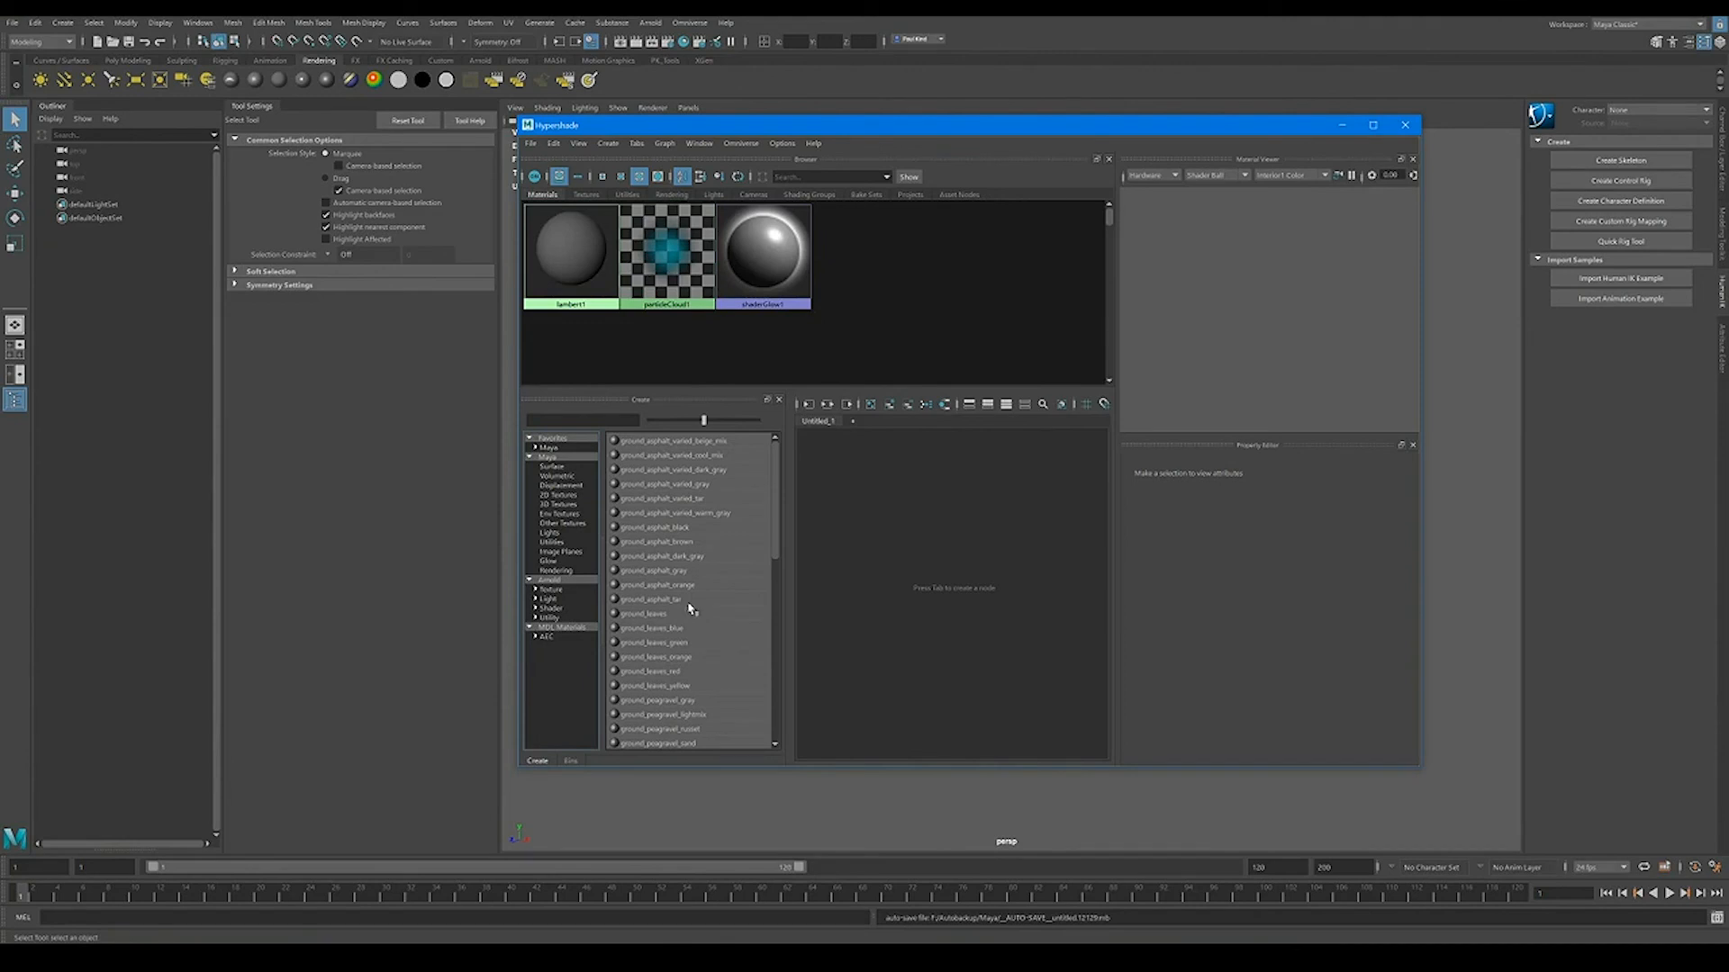
mouse_move(680, 629)
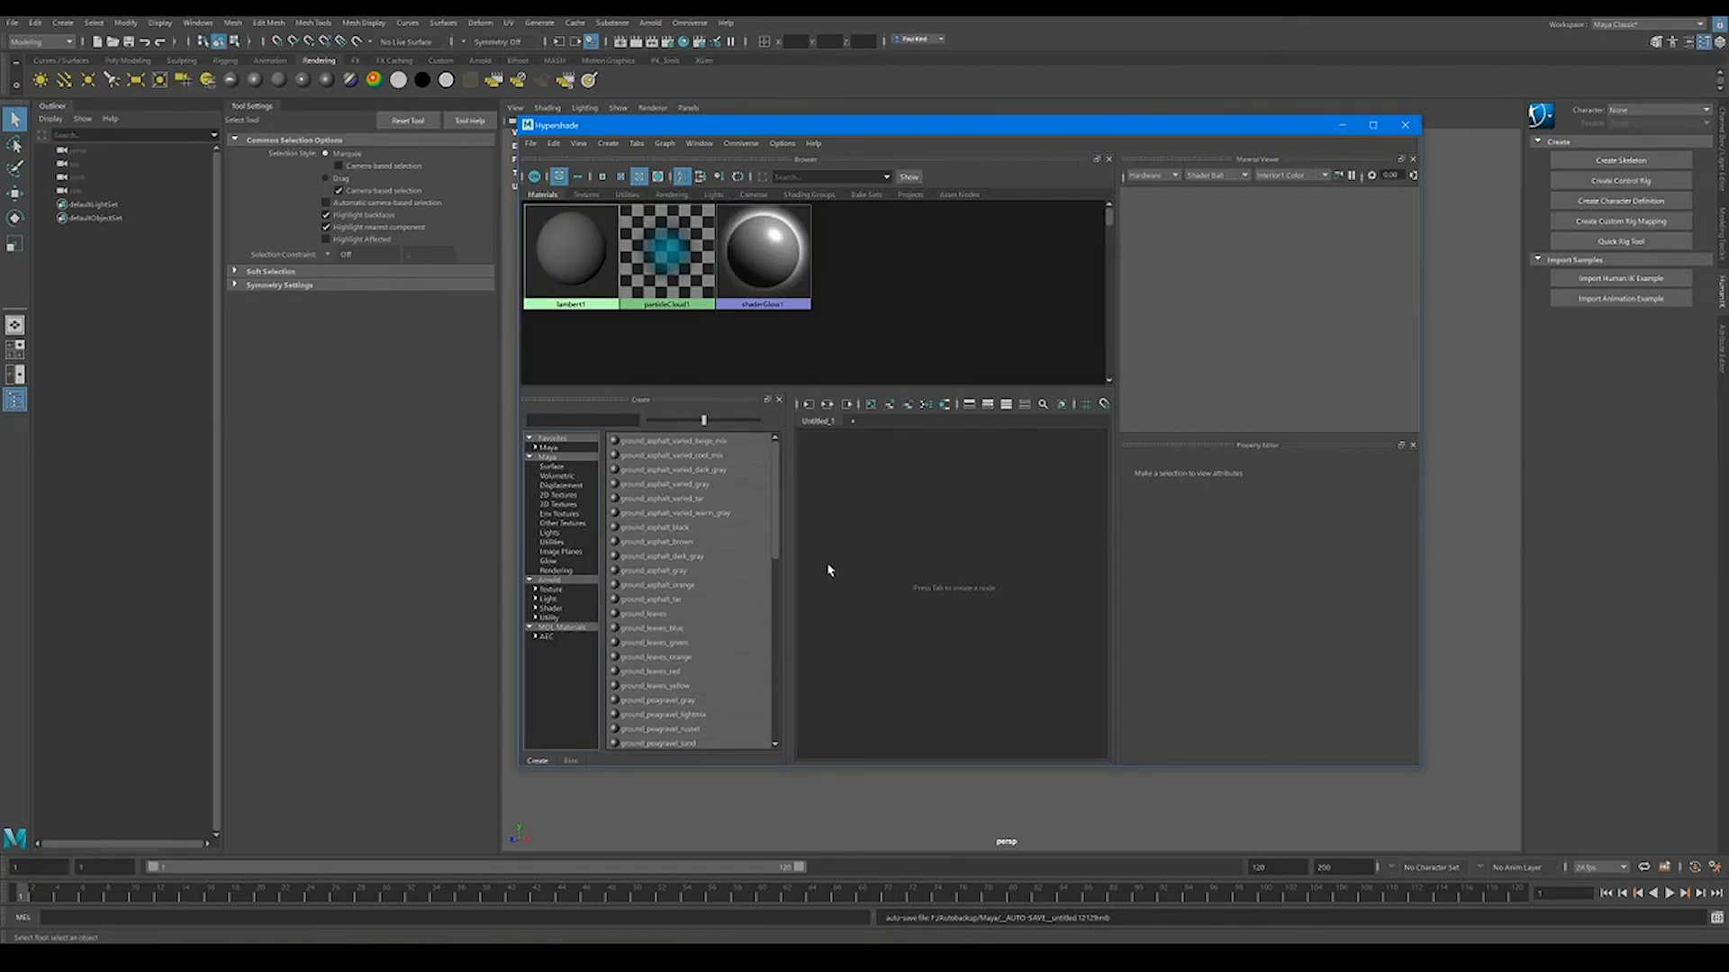
mouse_move(801, 596)
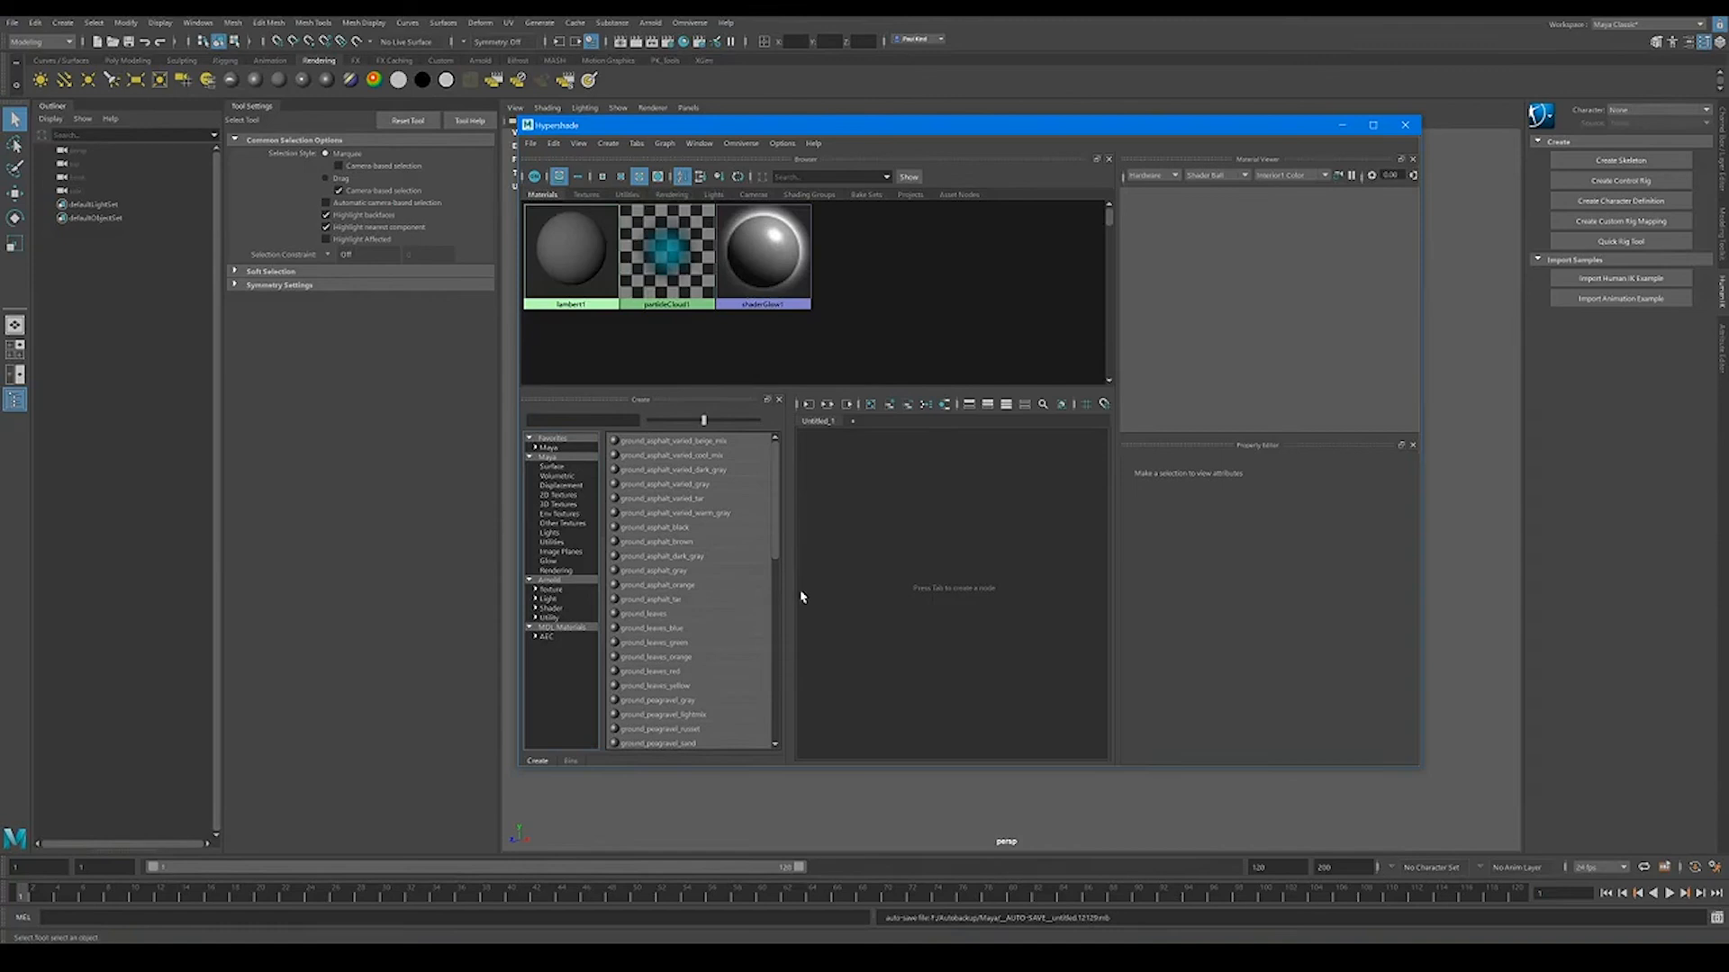
mouse_move(777, 518)
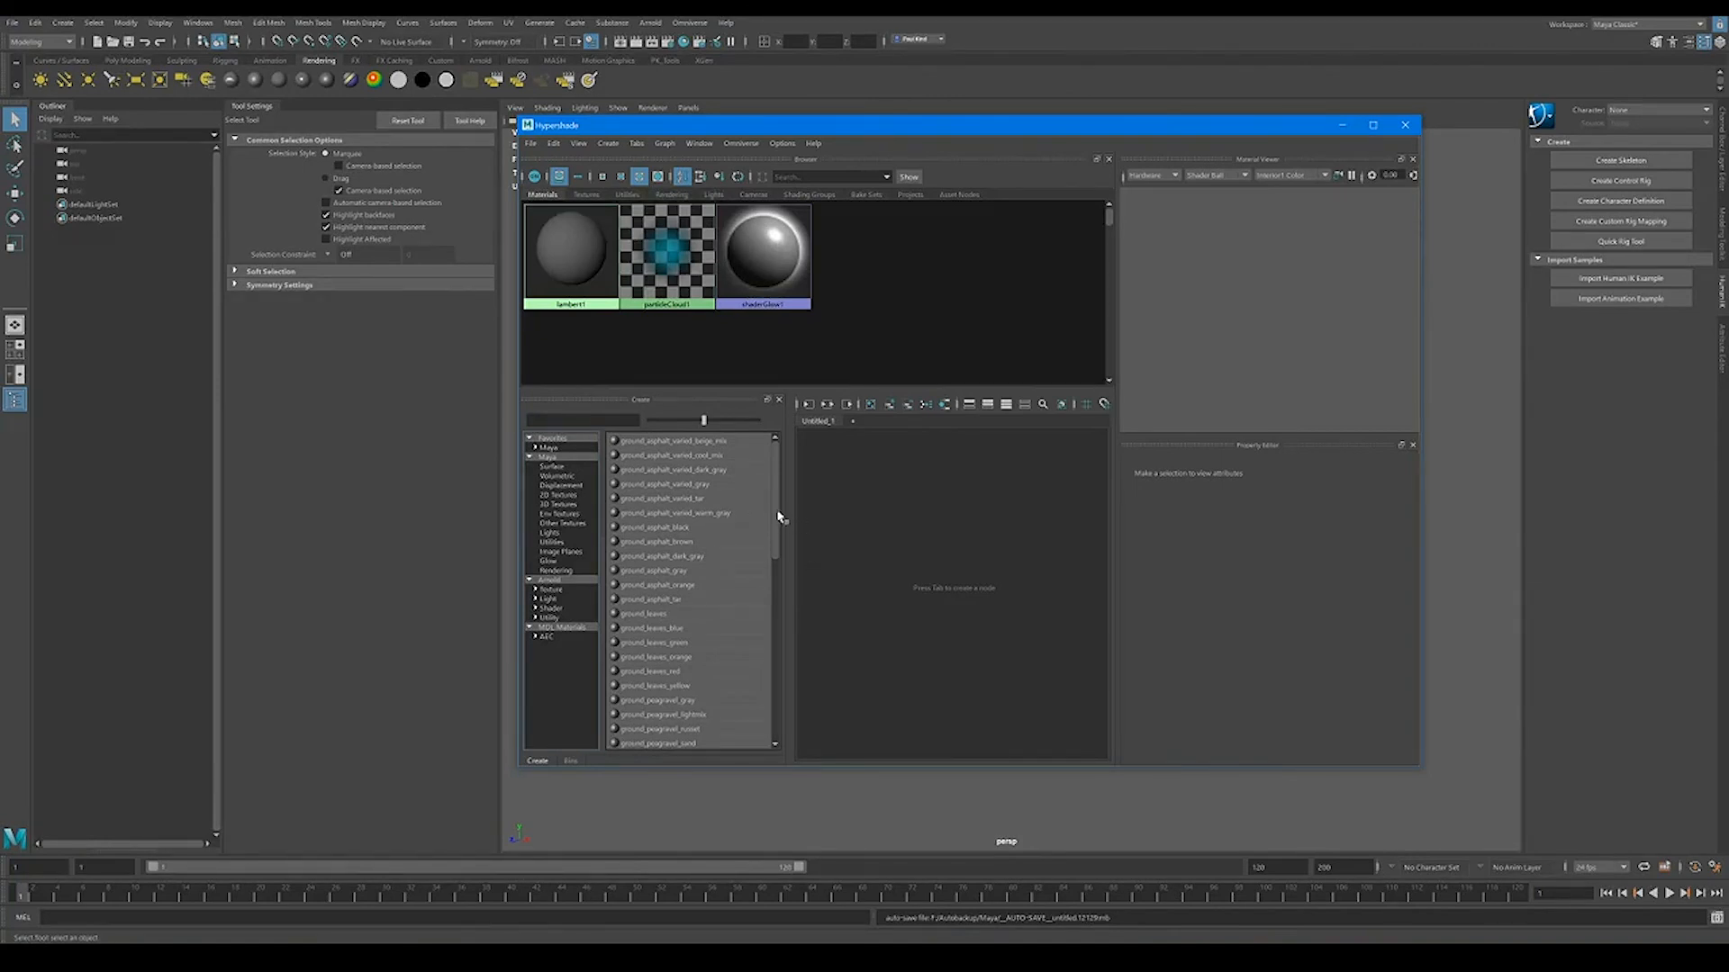